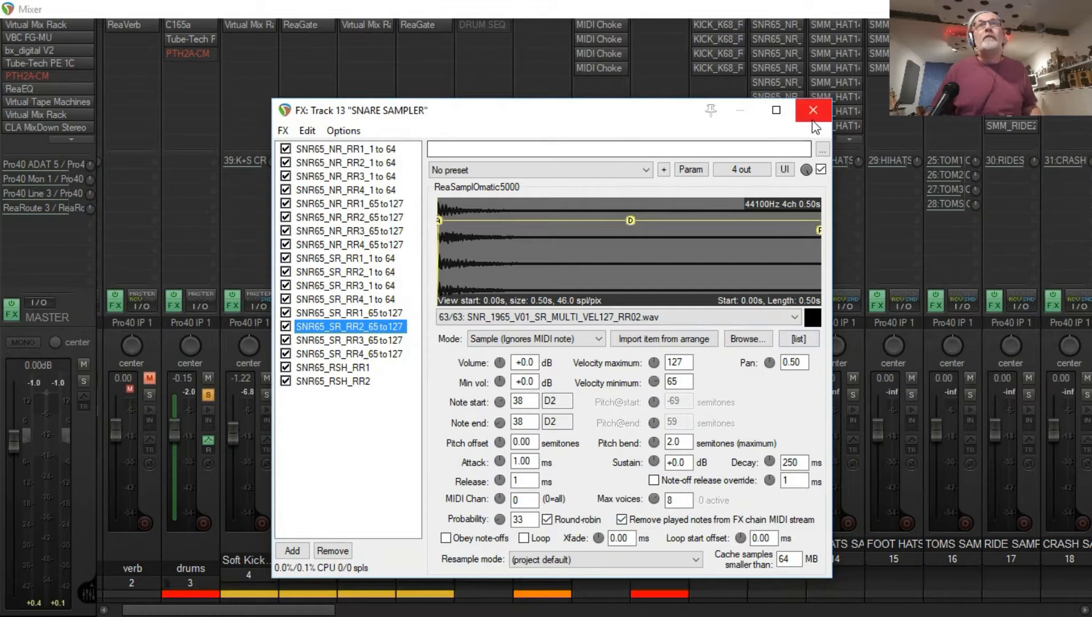
Close Track 13's ReaSamplOmatic5000 window and scroll across the drum mixer's routed tracks.
click(812, 110)
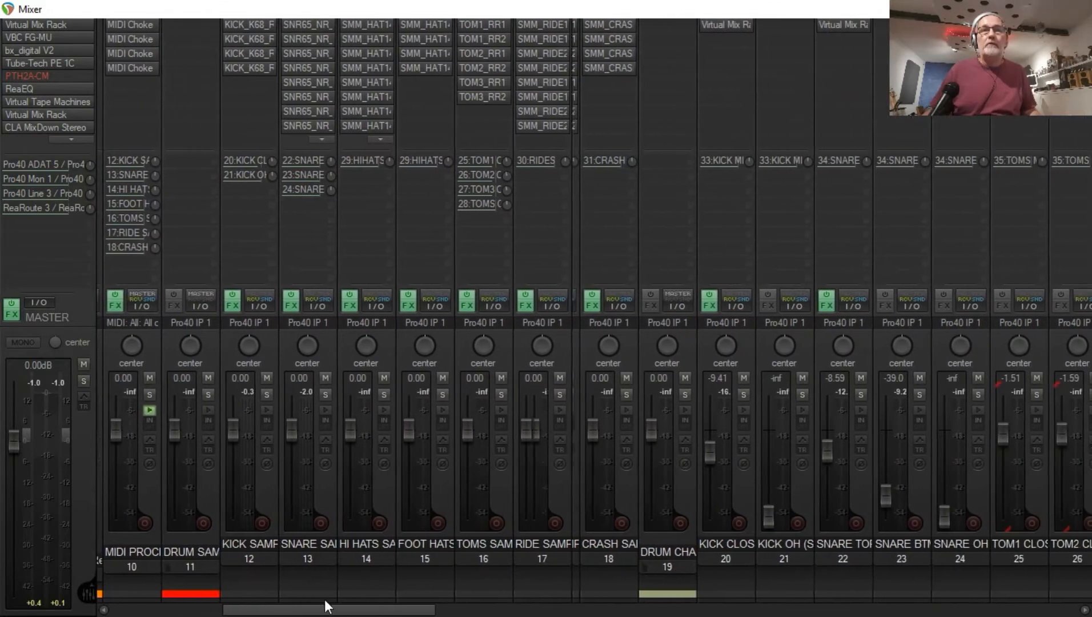
scroll(right, 3)
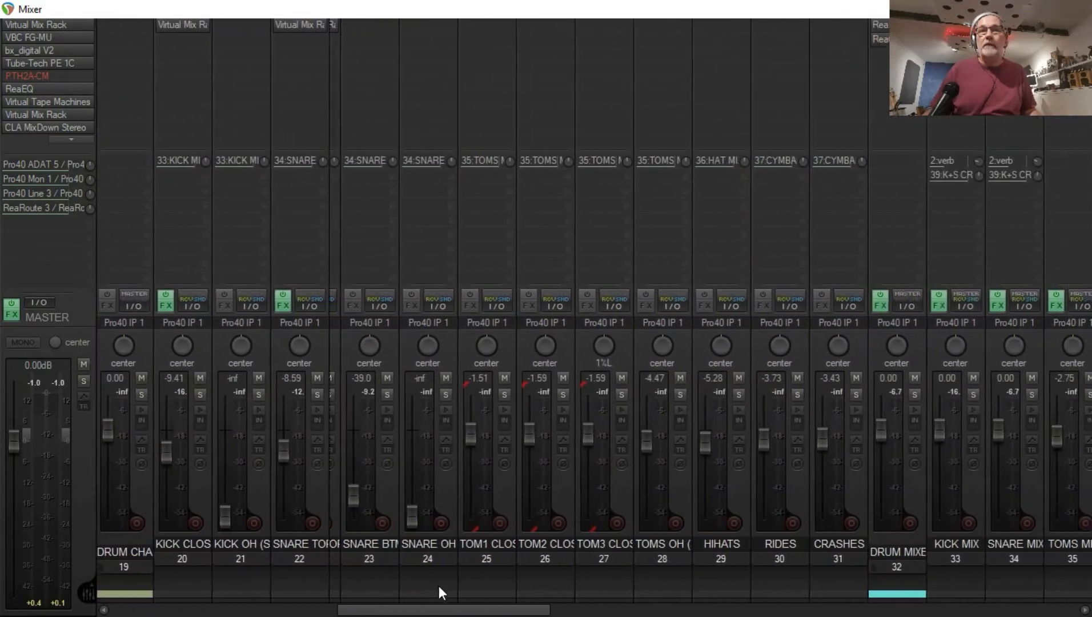
scroll(right, 3)
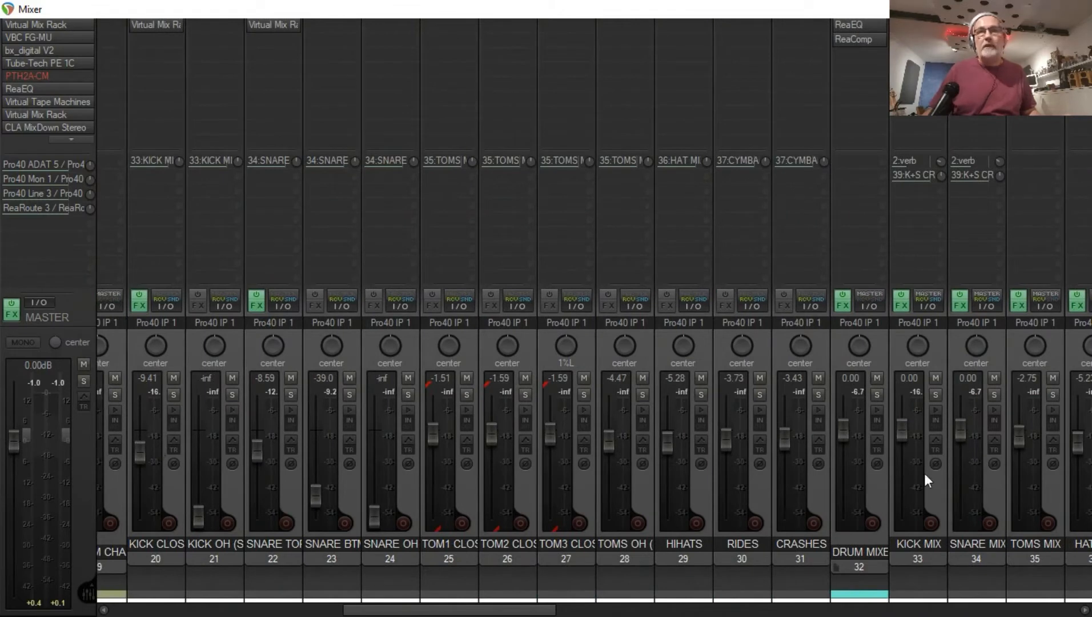
scroll(left, 3)
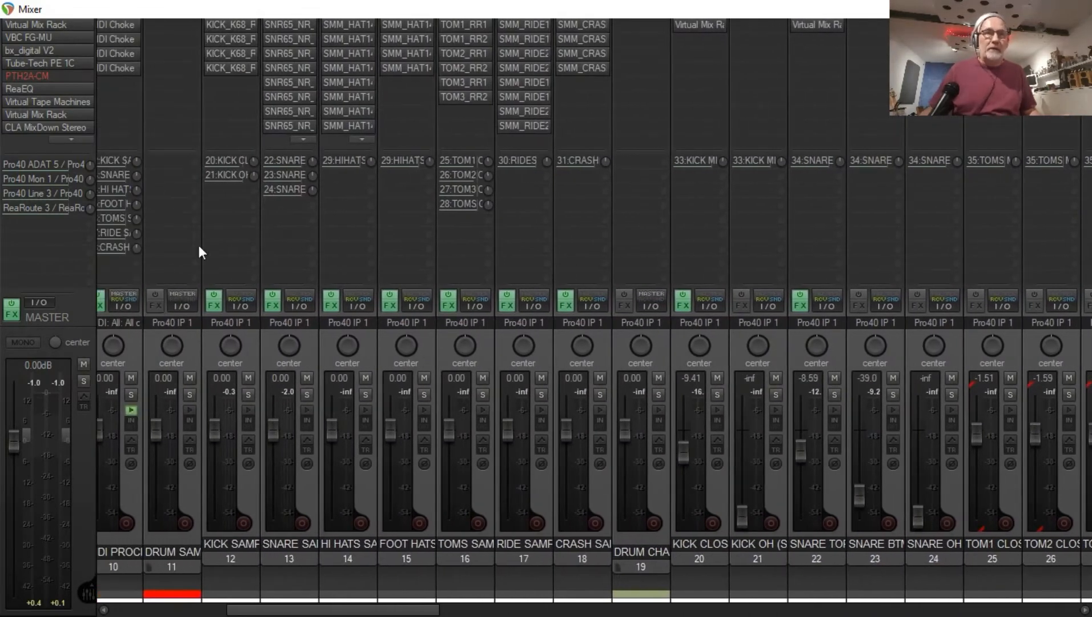
scroll(left, 3)
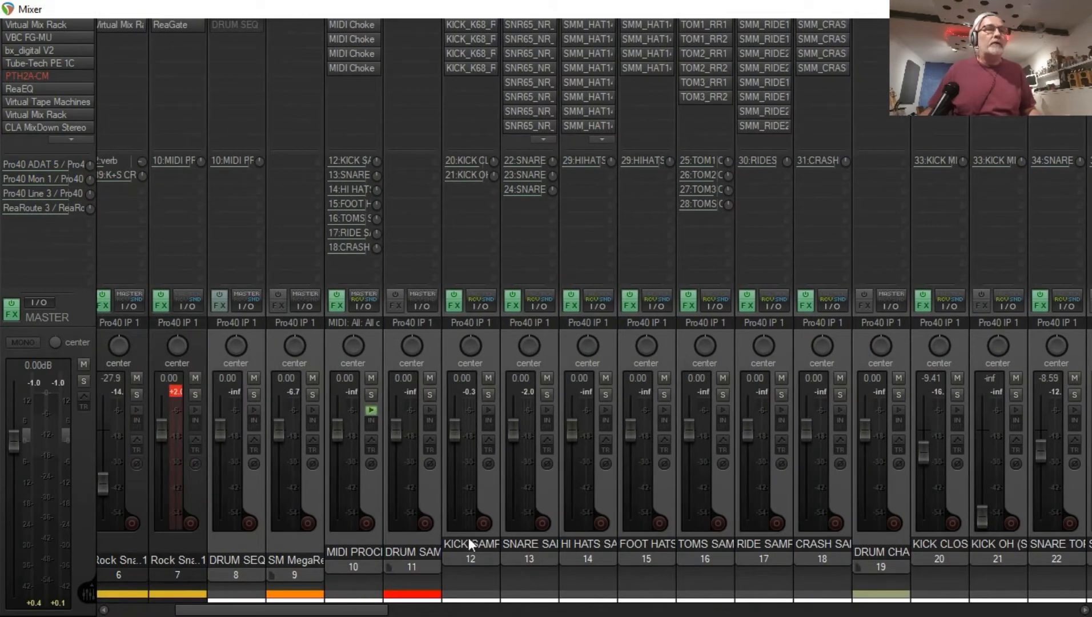
mouse_move(375, 502)
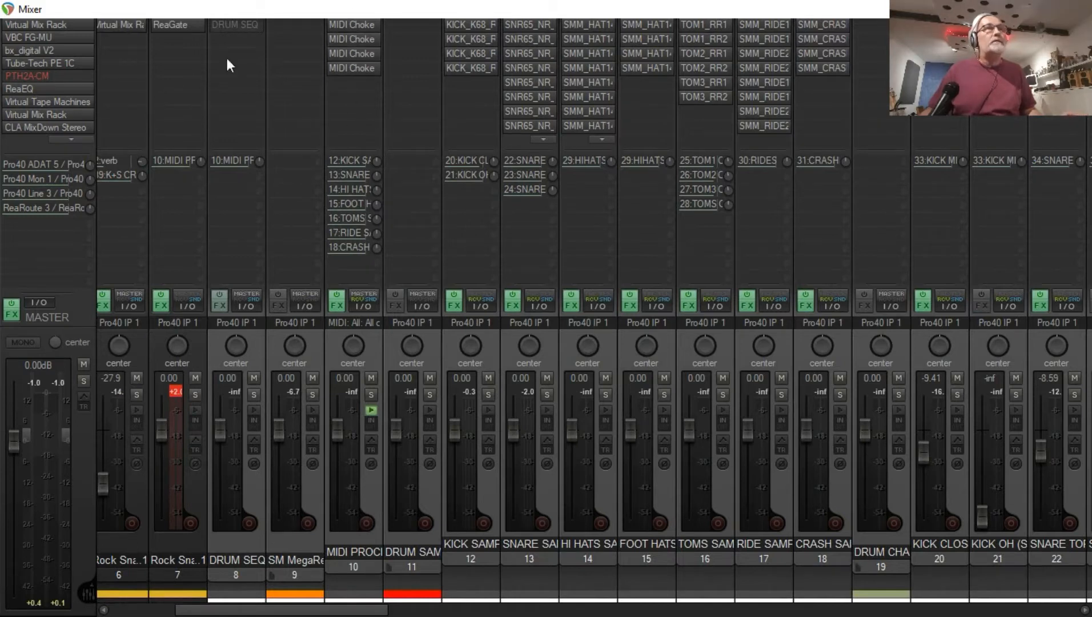
double_click(235, 26)
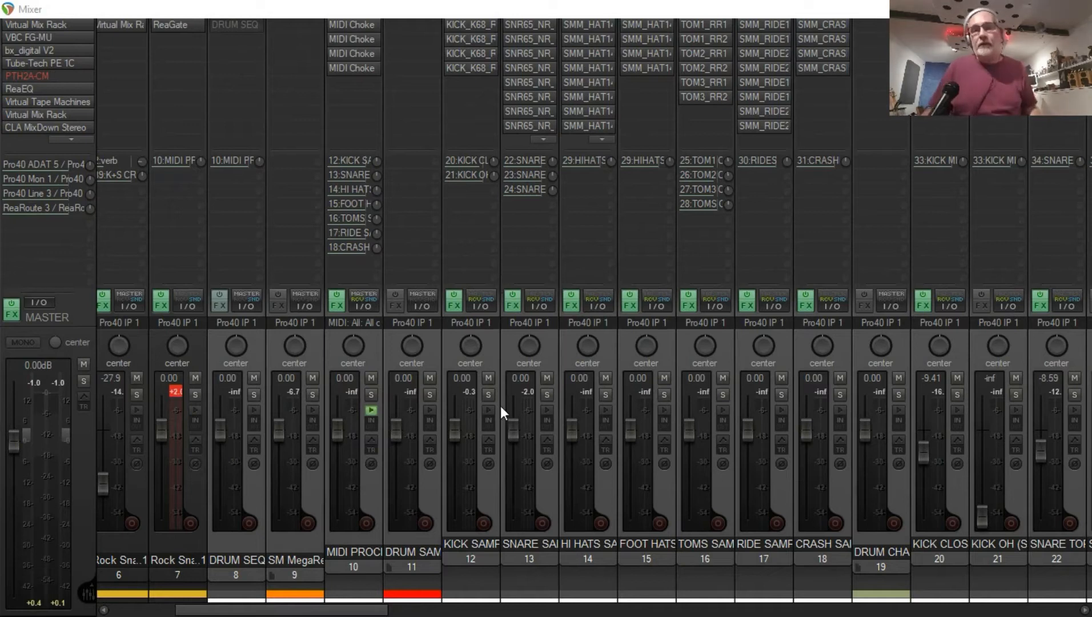
mouse_move(518, 444)
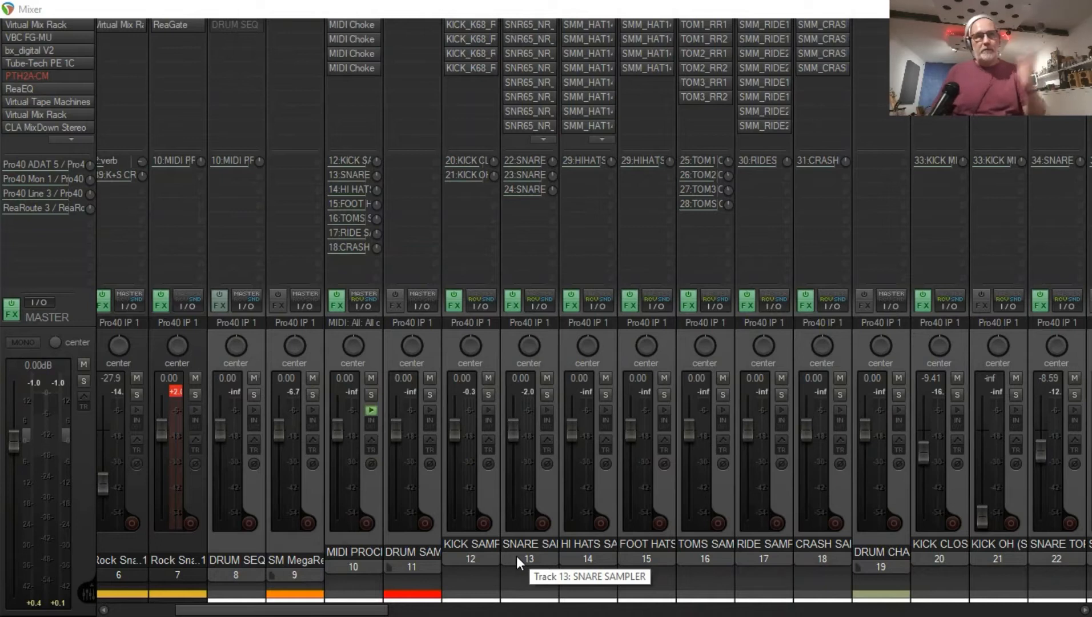
mouse_move(711, 578)
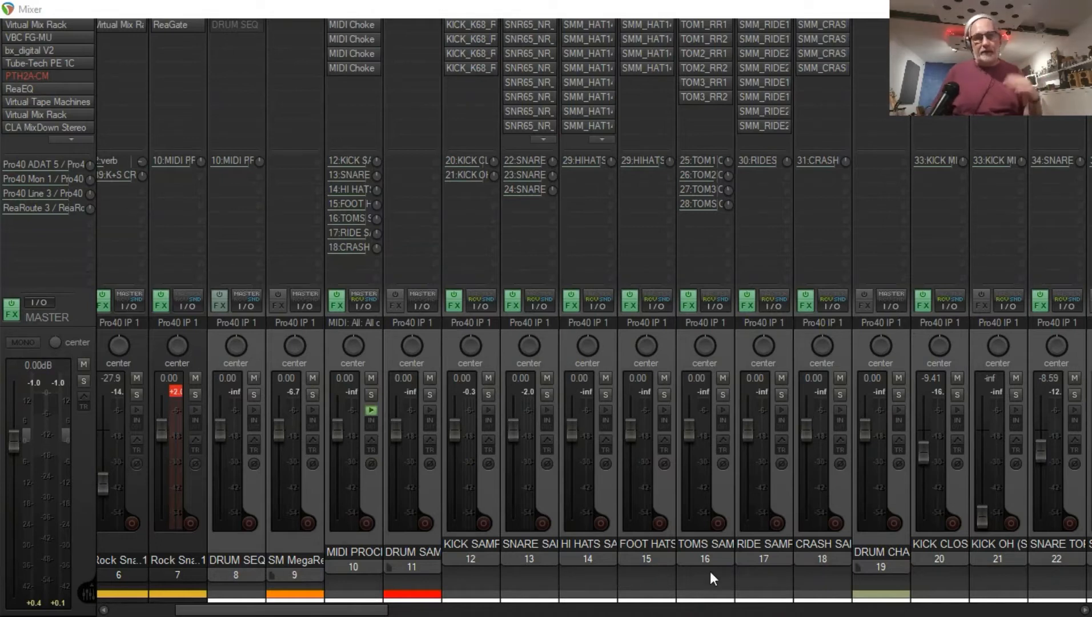
mouse_move(711, 578)
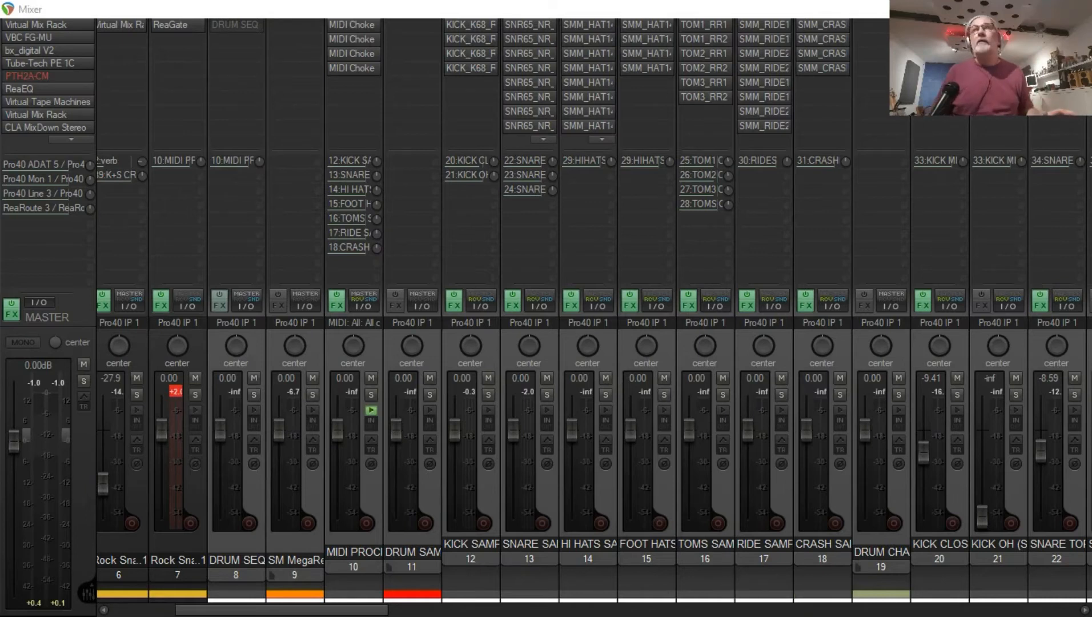
click(165, 26)
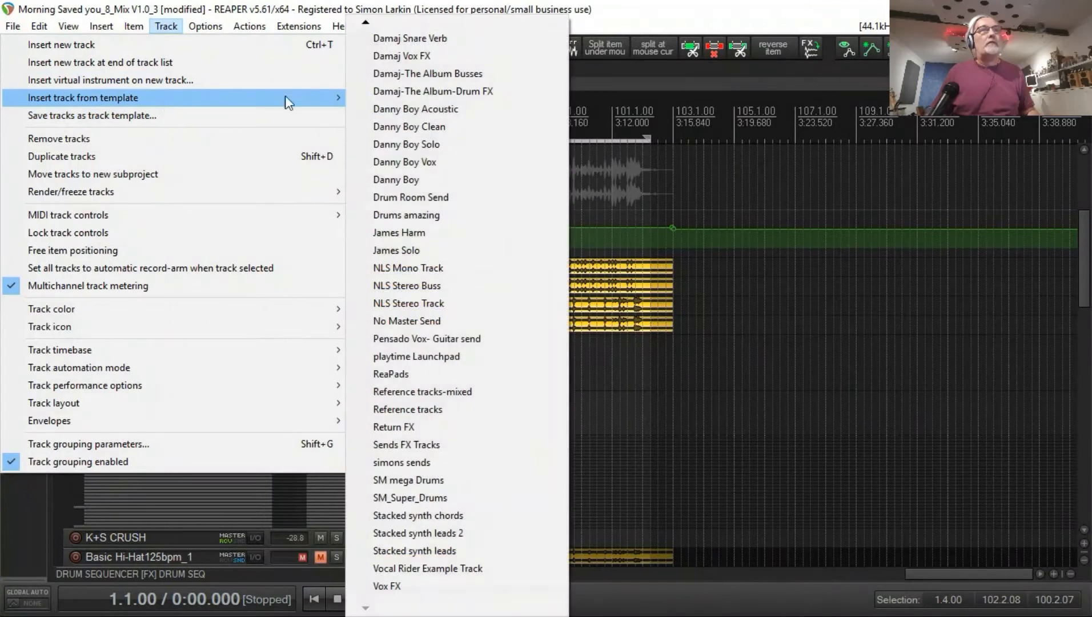
mouse_move(456, 479)
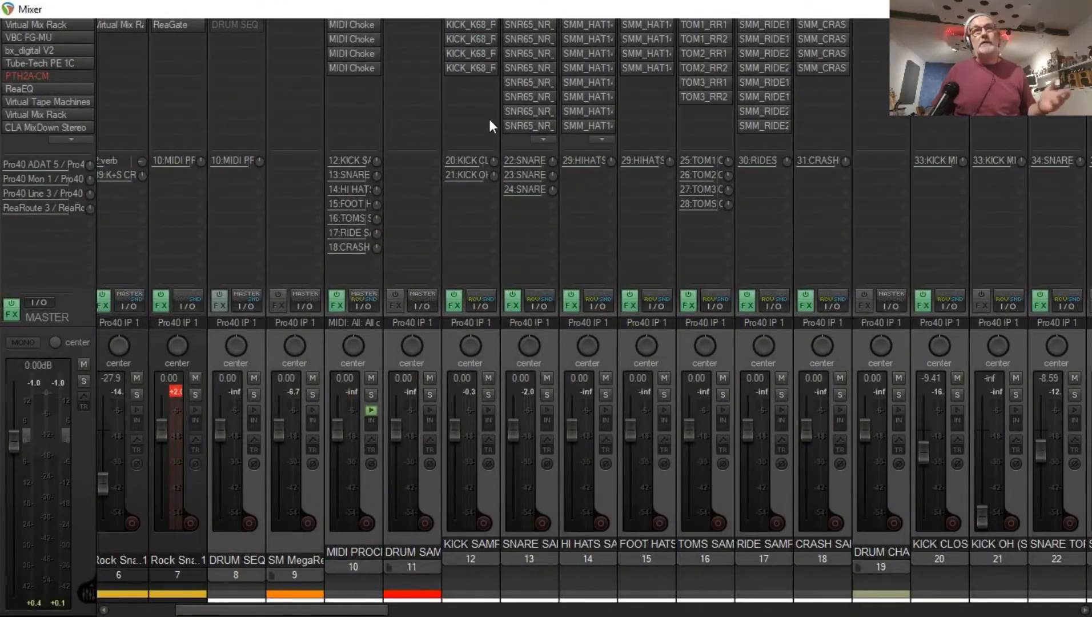
mouse_move(491, 127)
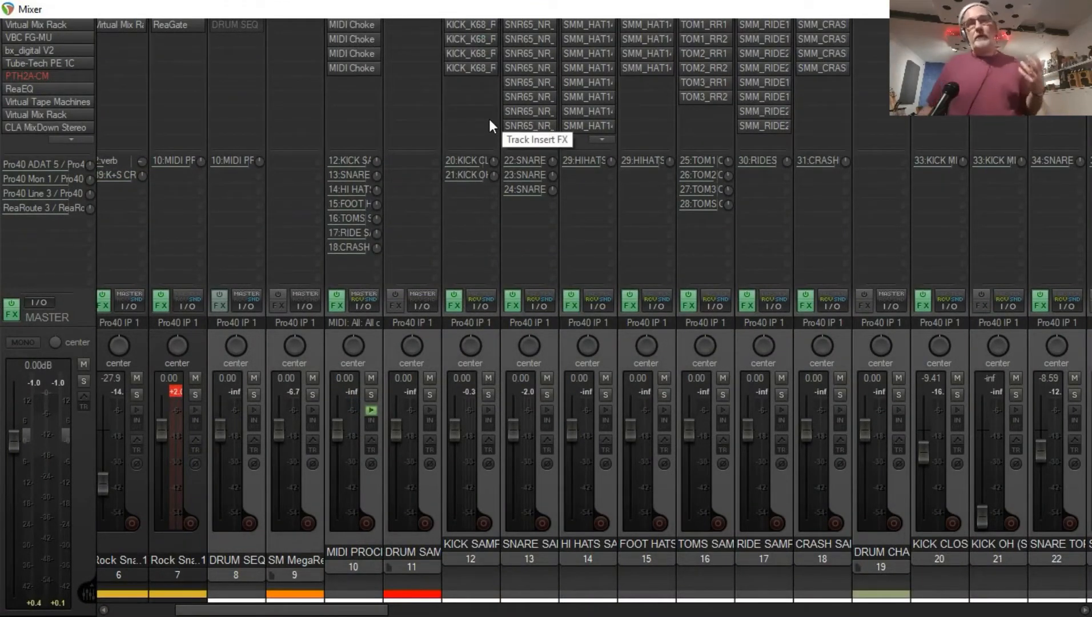
mouse_move(1078, 519)
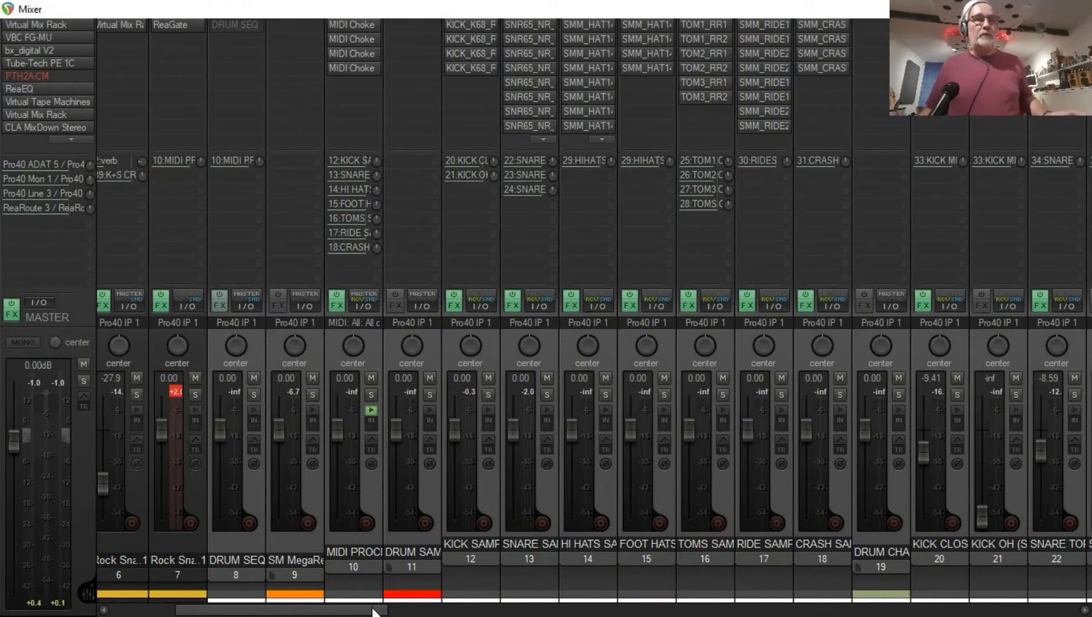
scroll(right, 3)
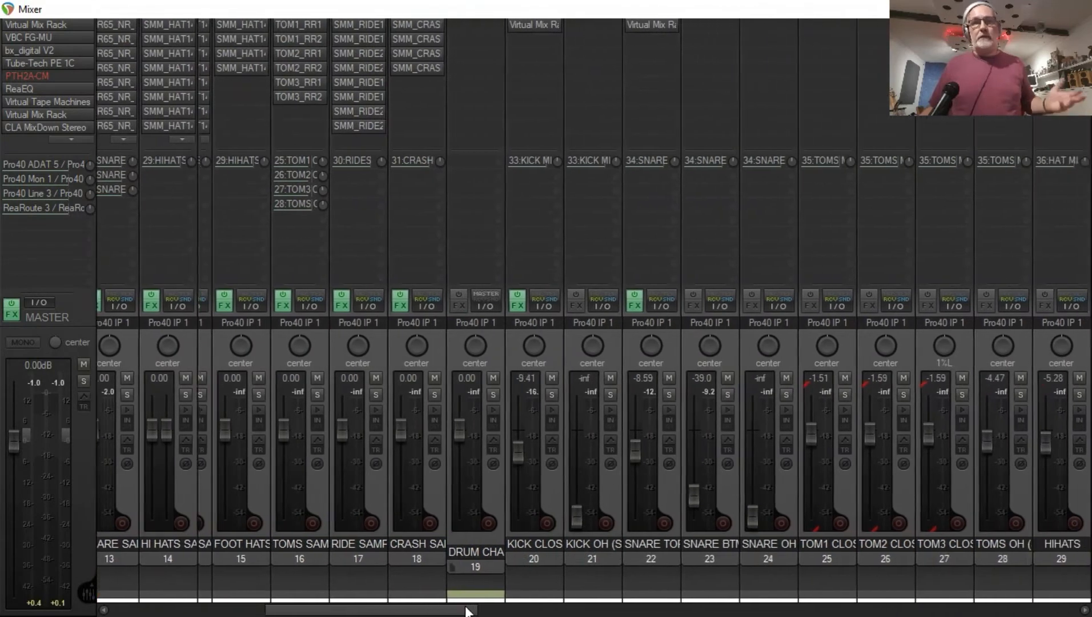
scroll(right, 3)
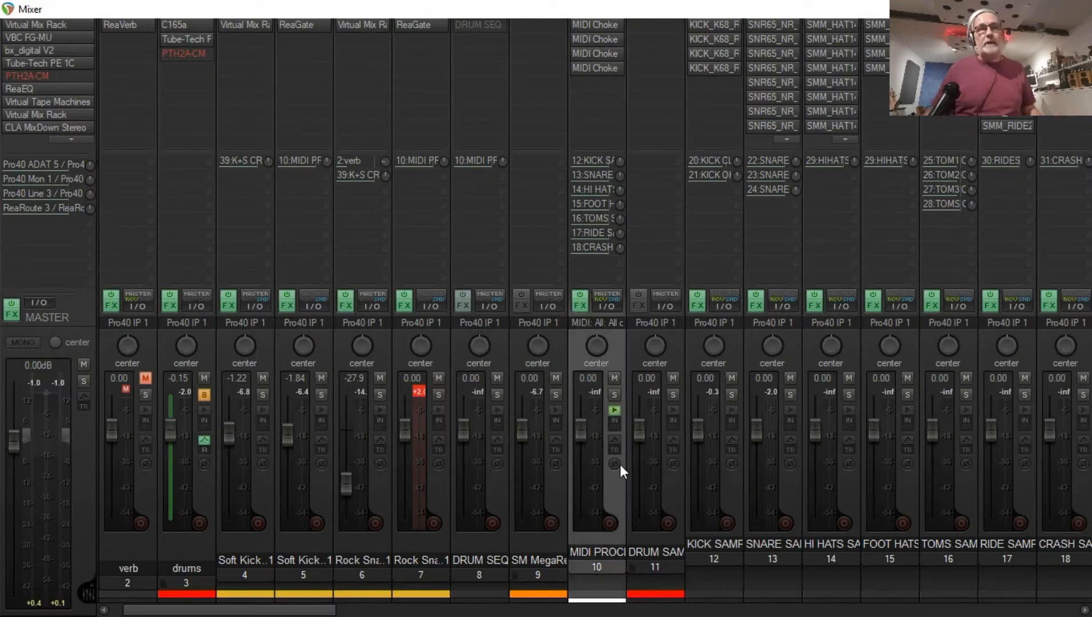
mouse_move(613, 532)
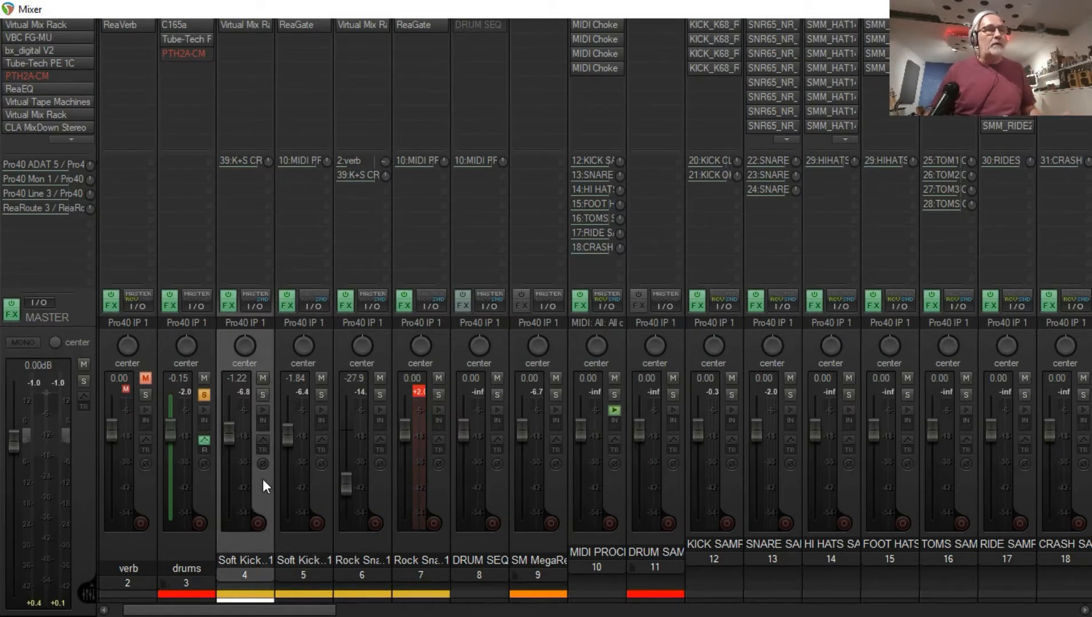
mouse_move(321, 499)
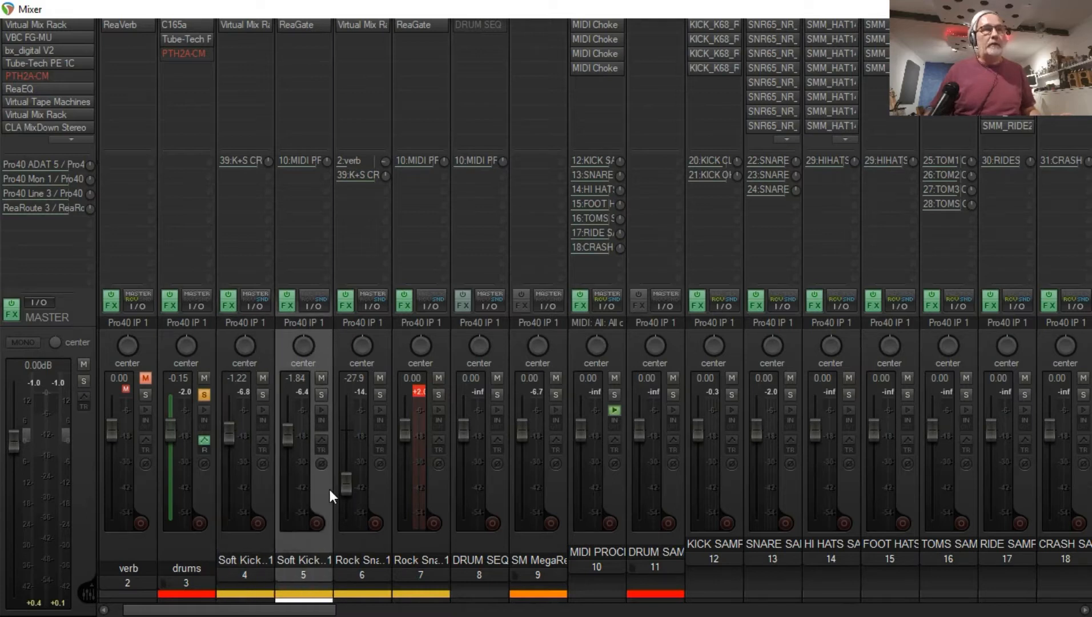
mouse_move(311, 114)
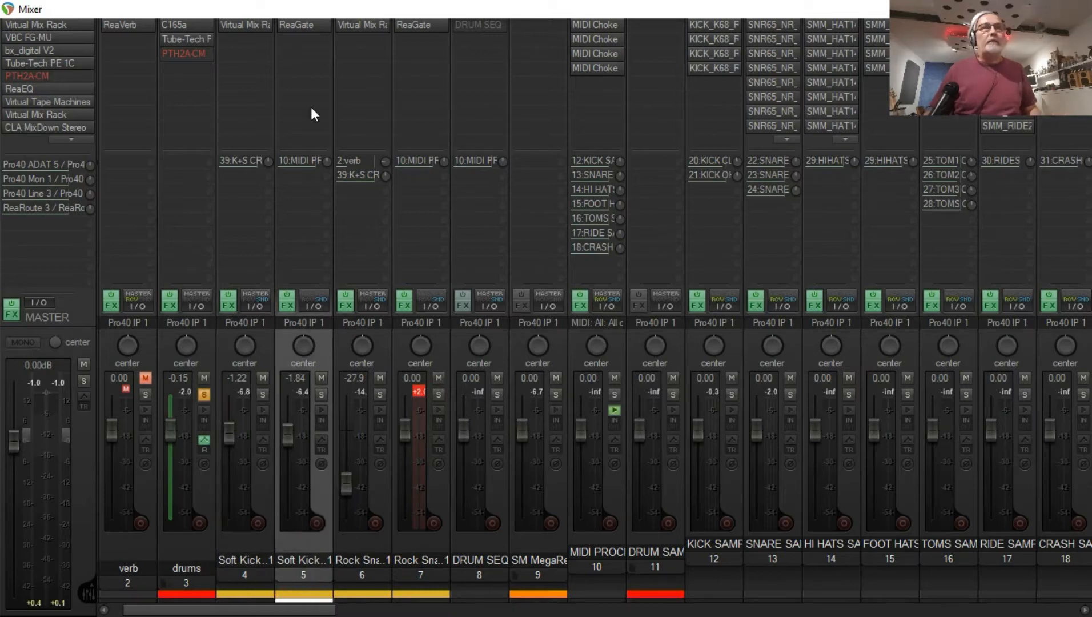
mouse_move(420, 411)
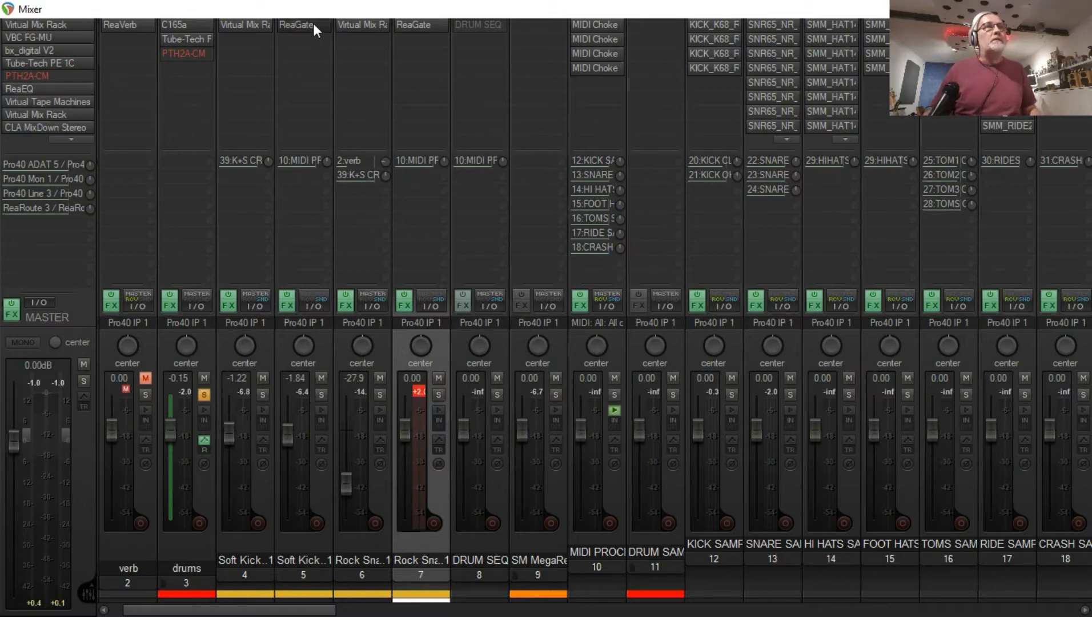
Show track 5's ReaGate insert with 'Send MIDI on open/close, note 36' enabled.
click(295, 25)
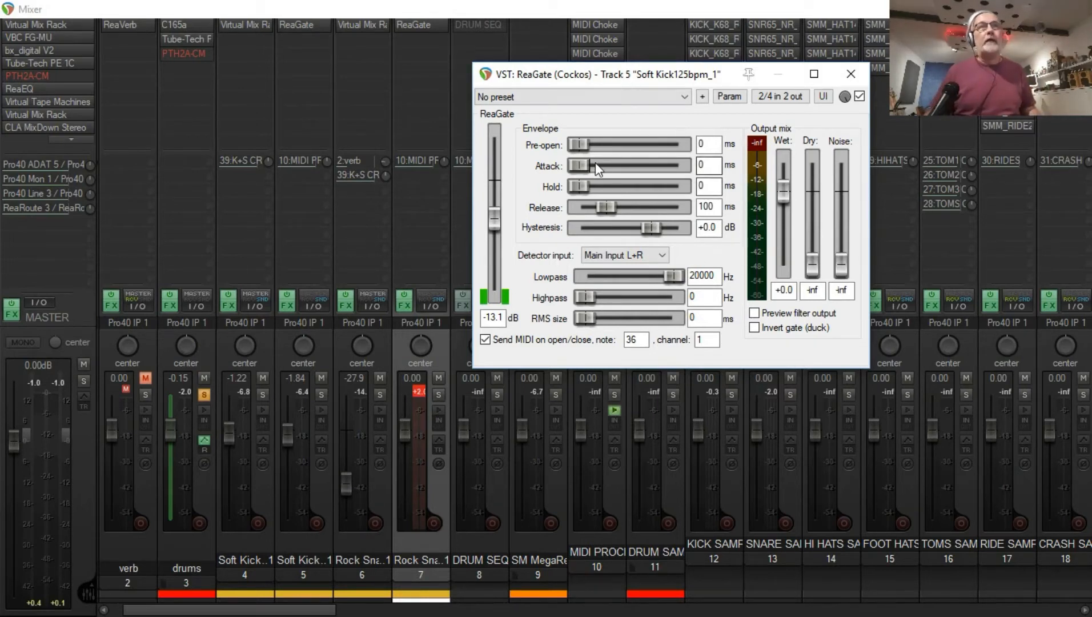
mouse_move(580, 202)
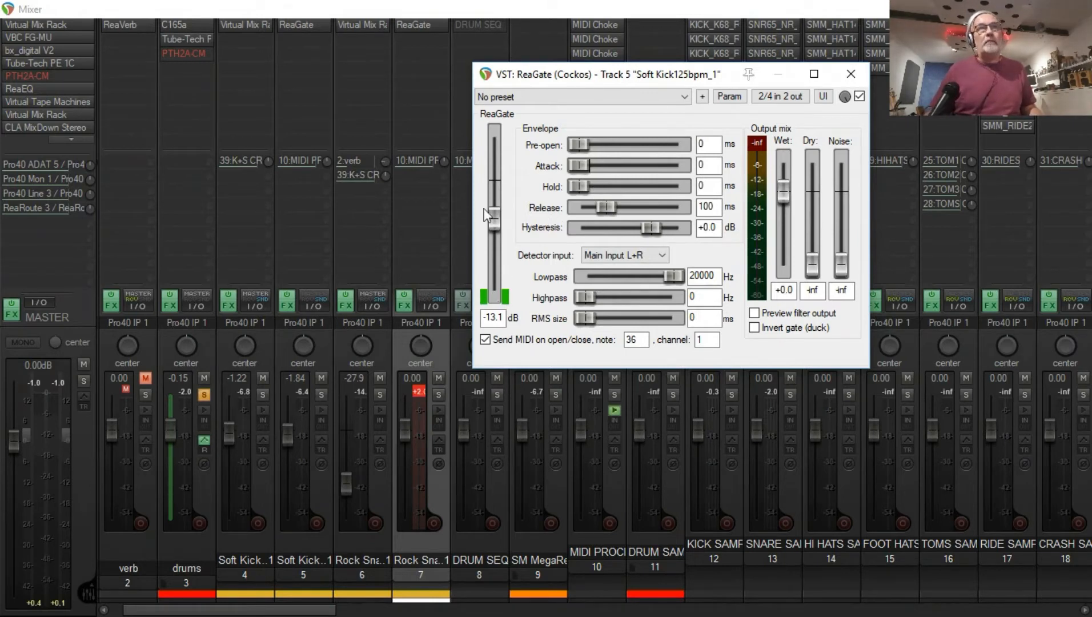
mouse_move(257, 416)
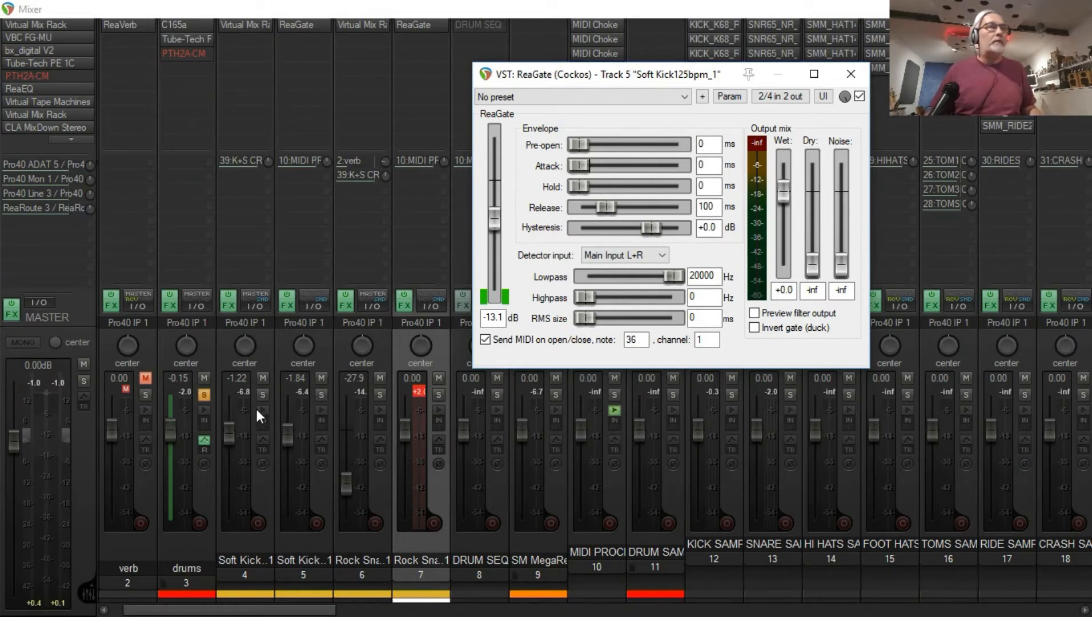
Close the Soft Kick ReaGate window, then reopen it while the drums play.
click(849, 74)
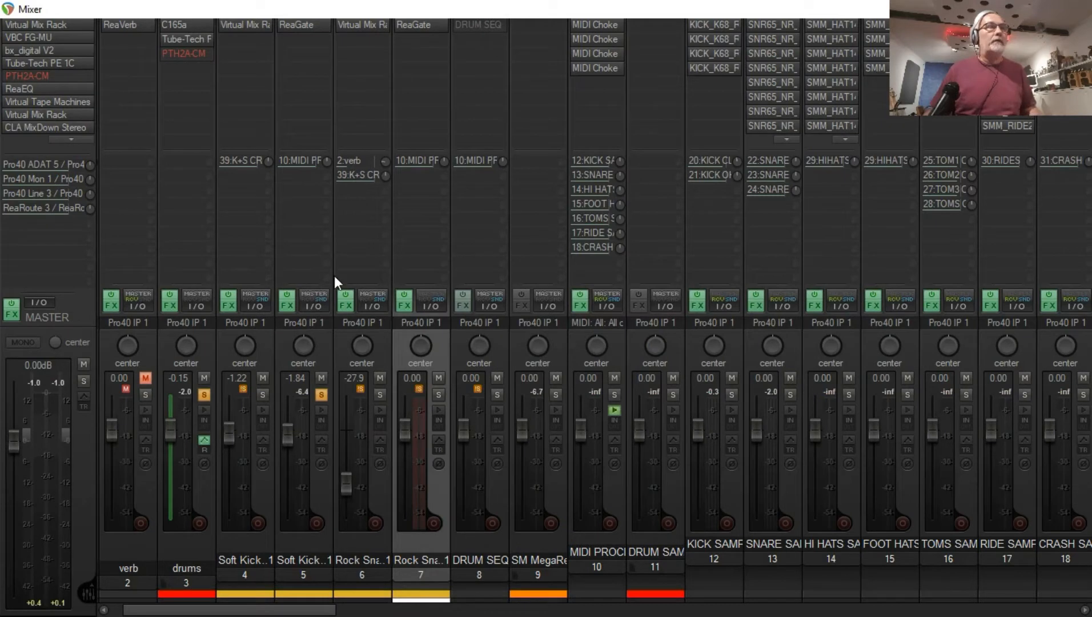
mouse_move(336, 280)
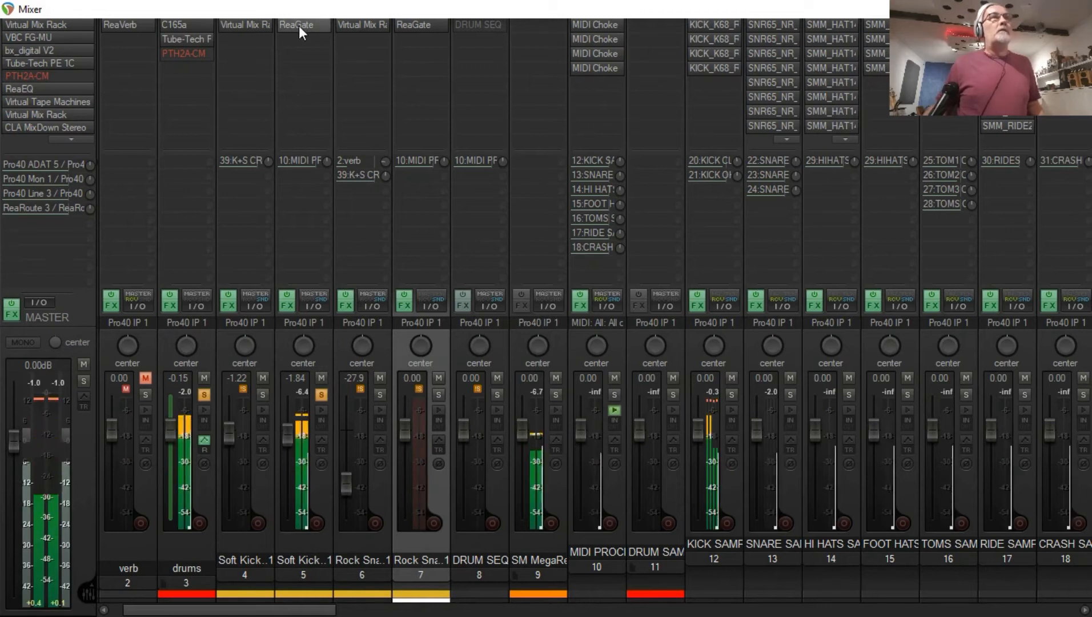
click(302, 25)
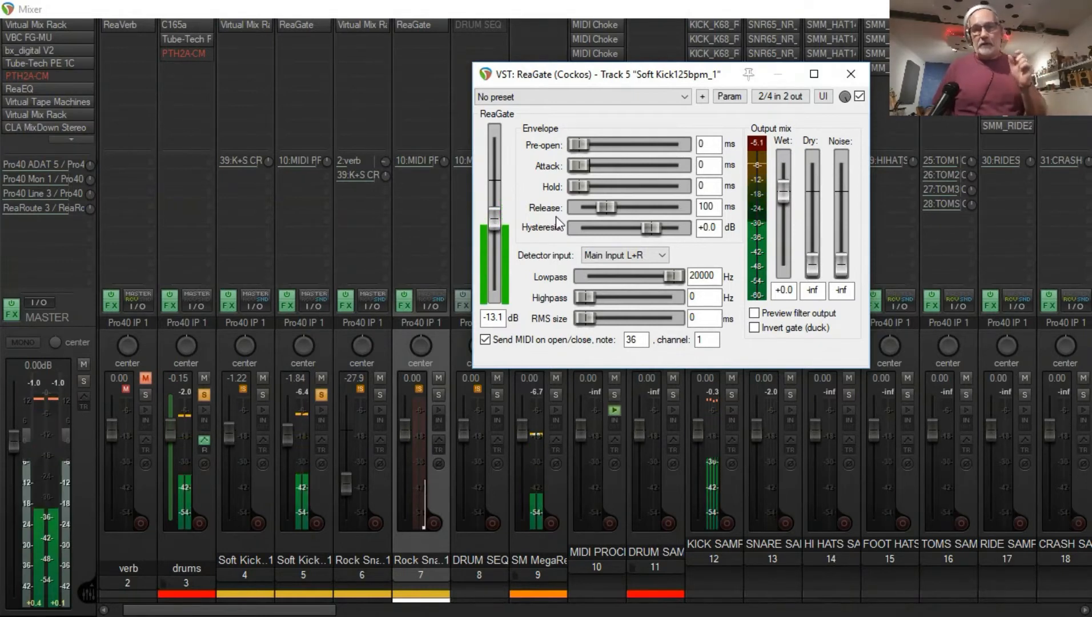
Try the kick gate's Release at 20 ms and 1 ms, then restore it to 100 ms.
drag(610, 207, 590, 207)
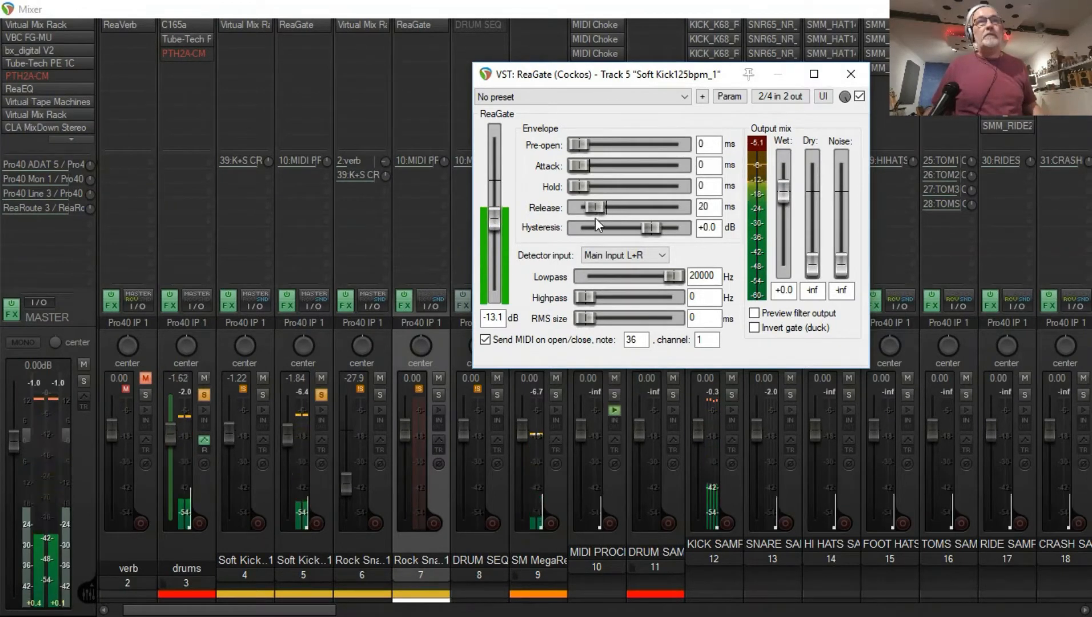
drag(609, 207, 590, 207)
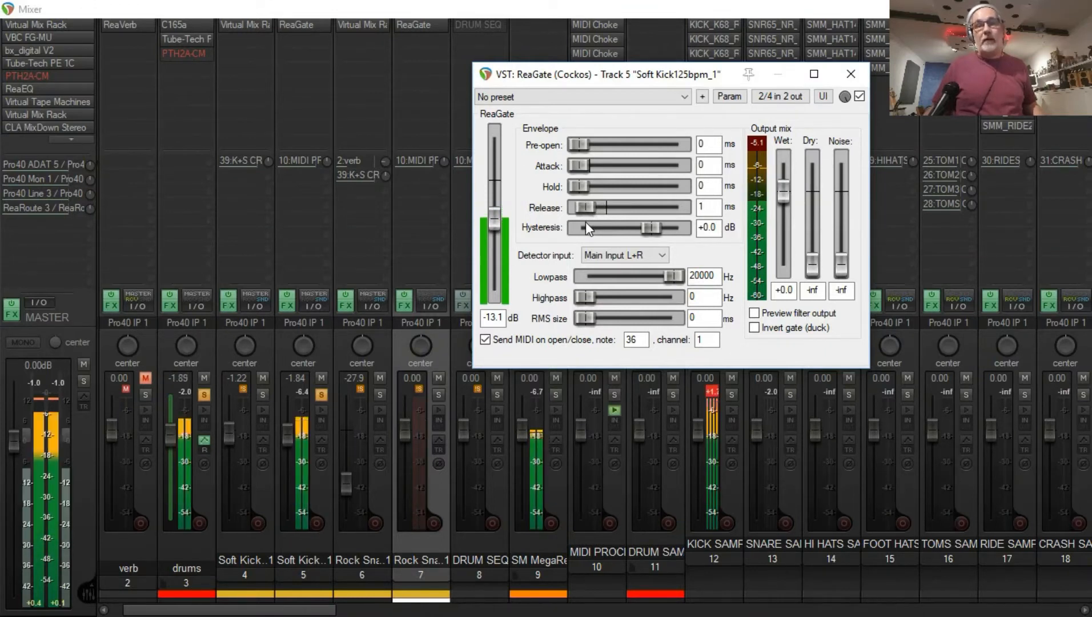
drag(583, 206, 611, 207)
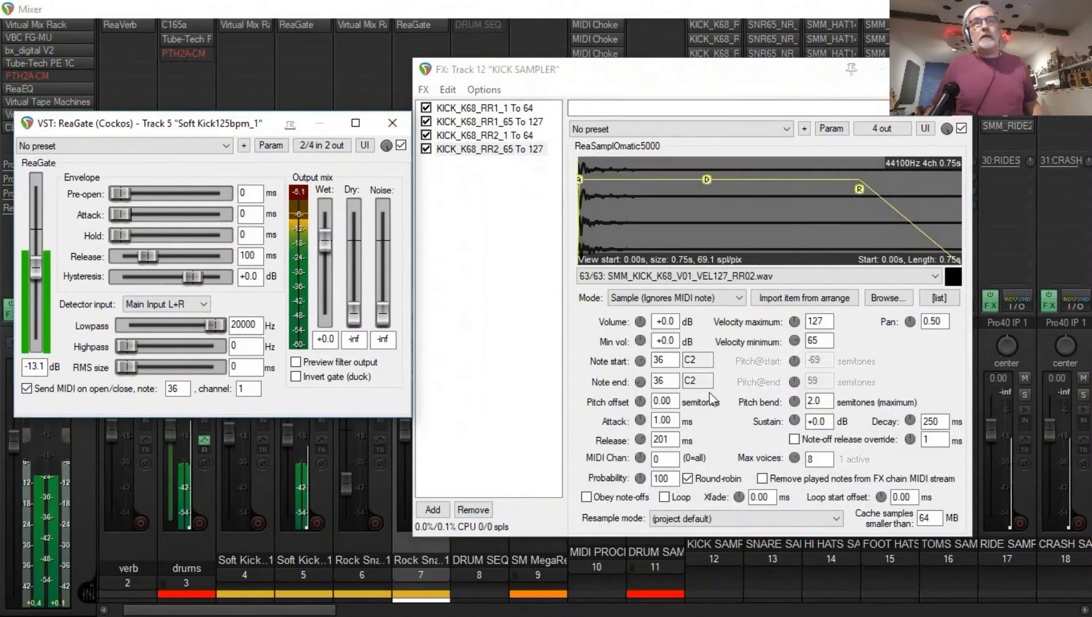
View each KICK_K68 round-robin ReaSamplOmatic5000 layer mapped to note 36 in the kick sampler.
click(660, 382)
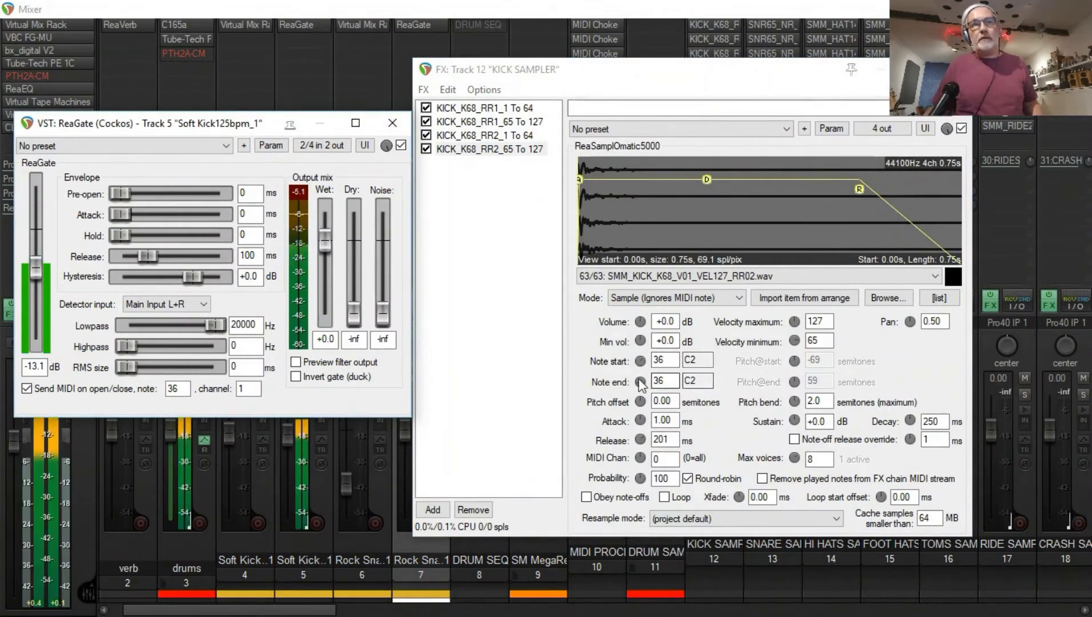
click(483, 134)
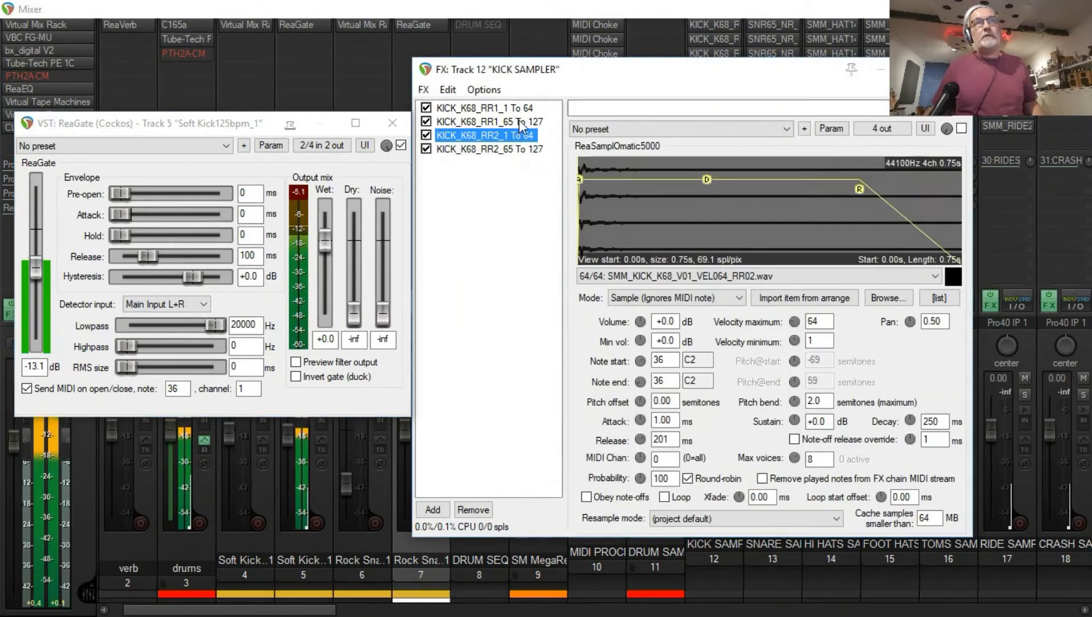
click(486, 121)
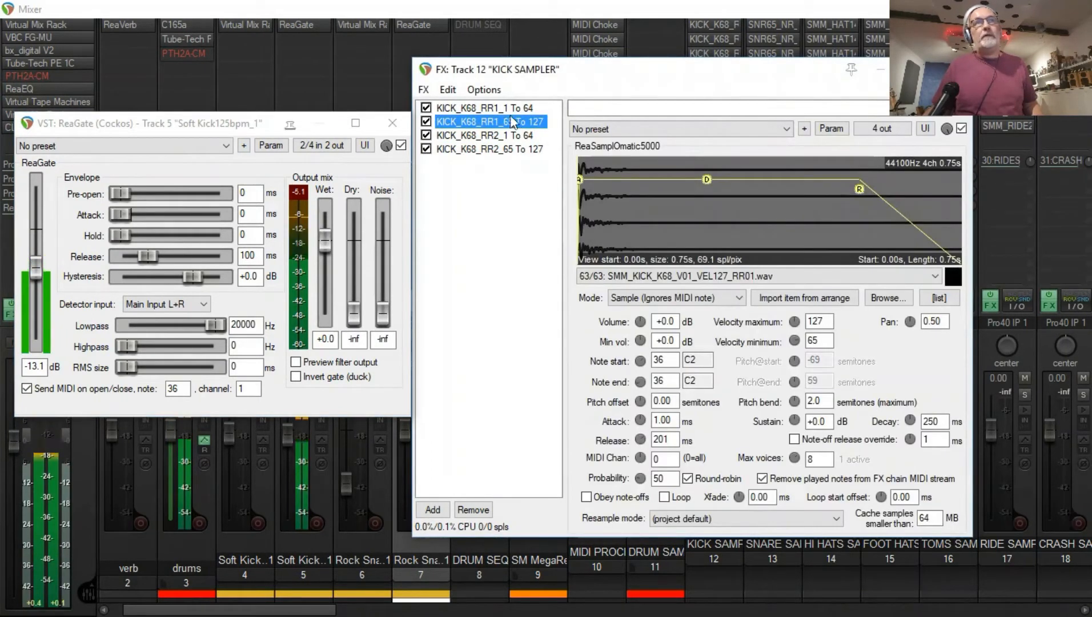
click(483, 107)
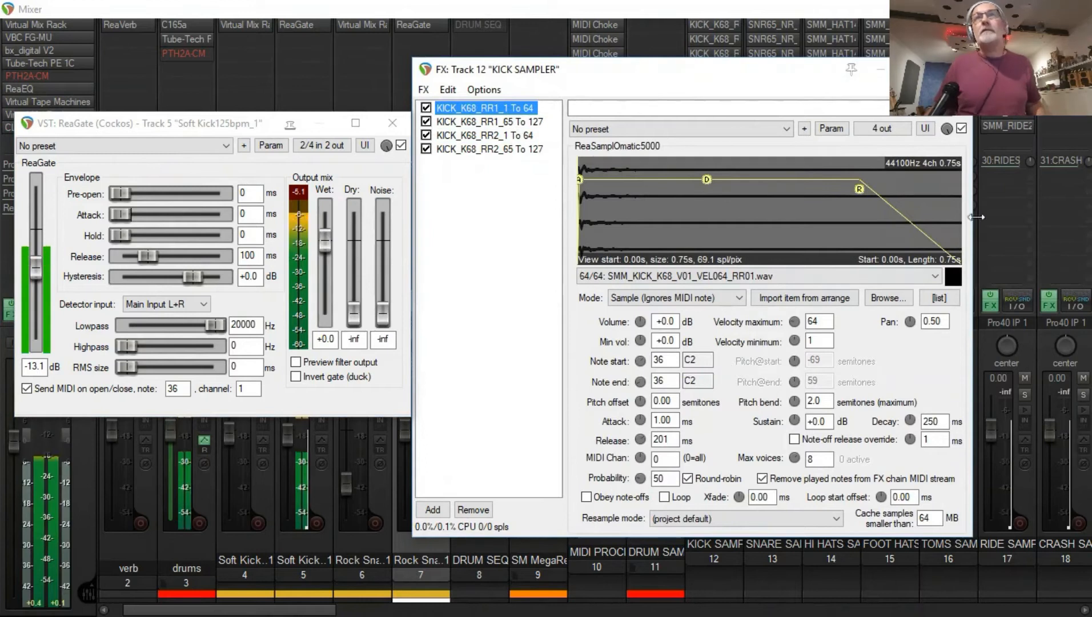
Move on to track 13 SNARE SAMPLER's effects chain triggered by note 38.
click(880, 69)
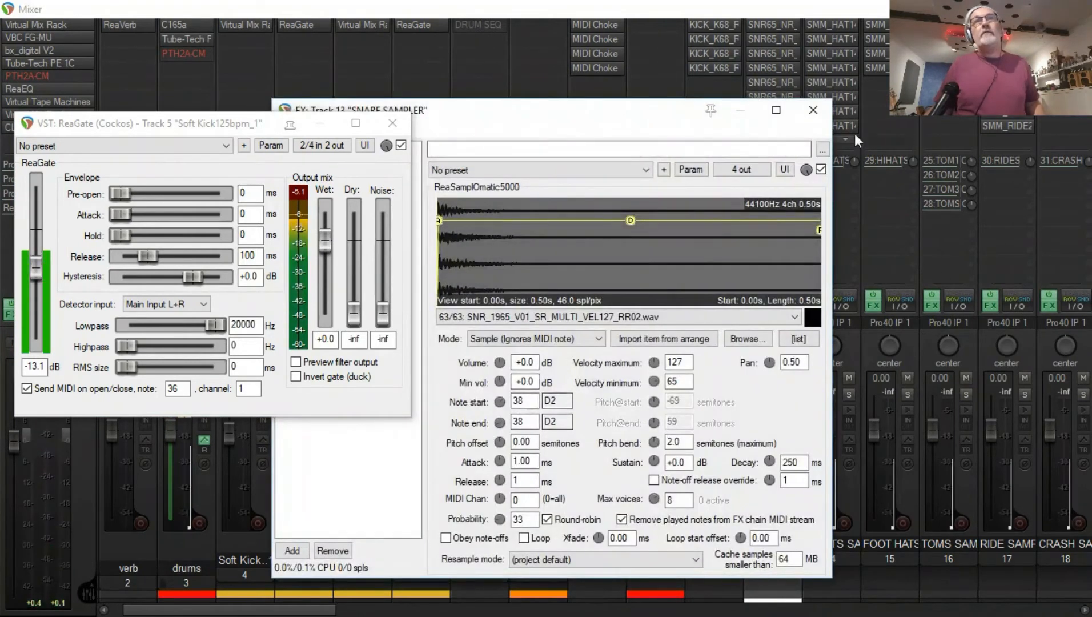
Close the SNARE SAMPLER FX window, recentre the ReaGate window and close it too.
click(812, 110)
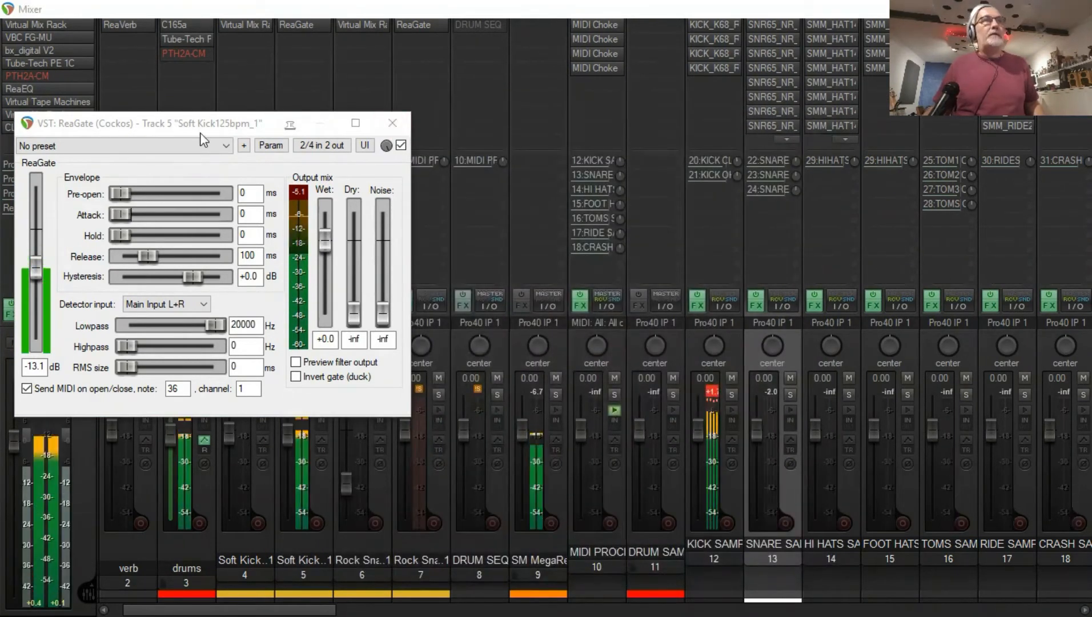
drag(202, 123, 703, 155)
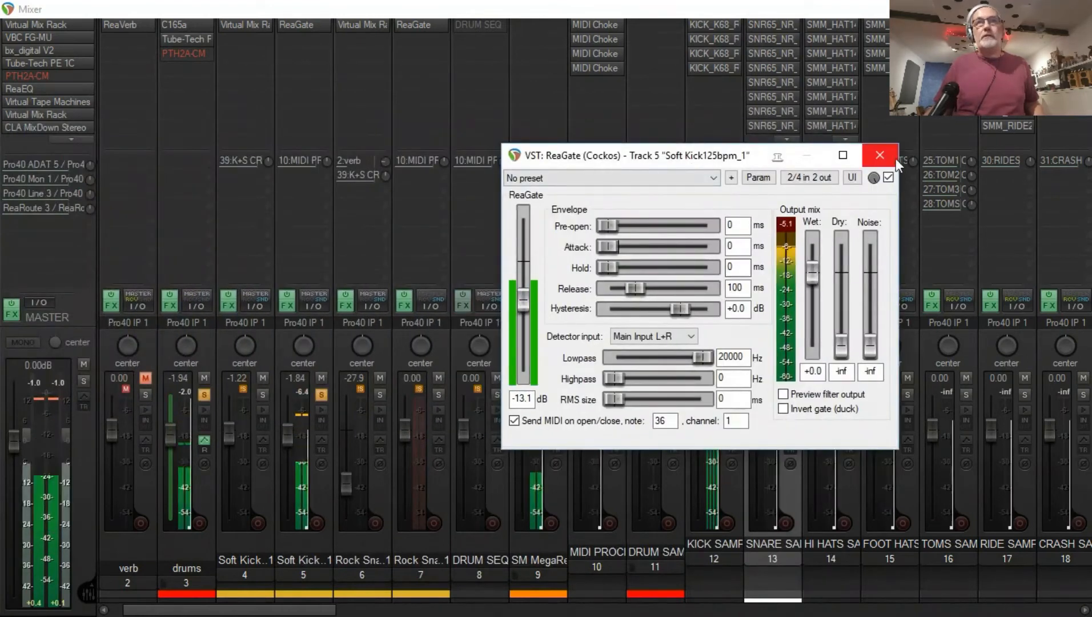
click(879, 155)
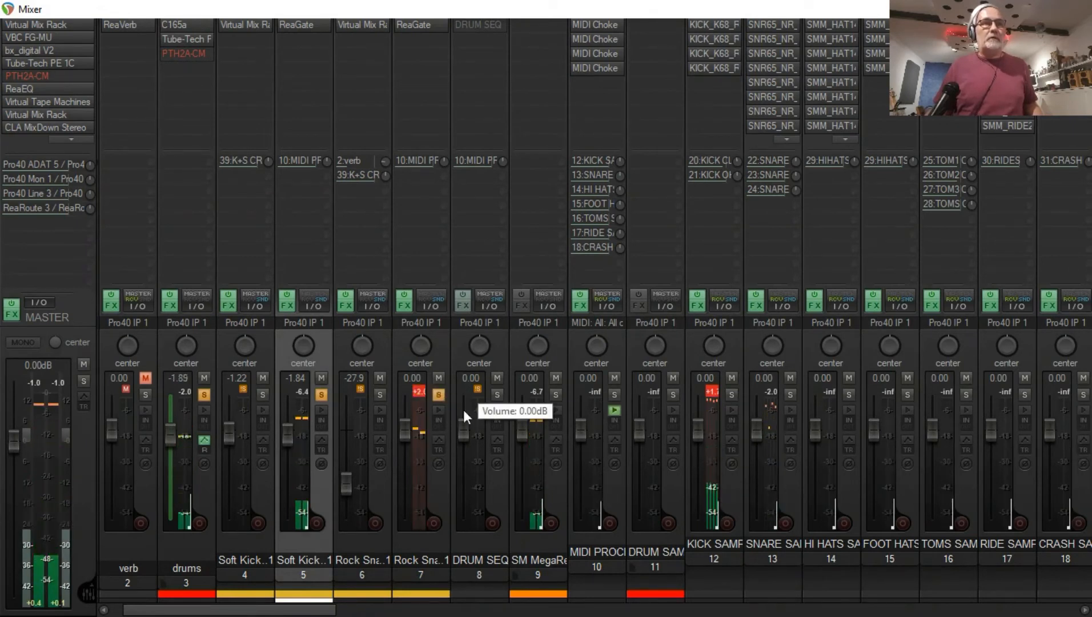
mouse_move(374, 437)
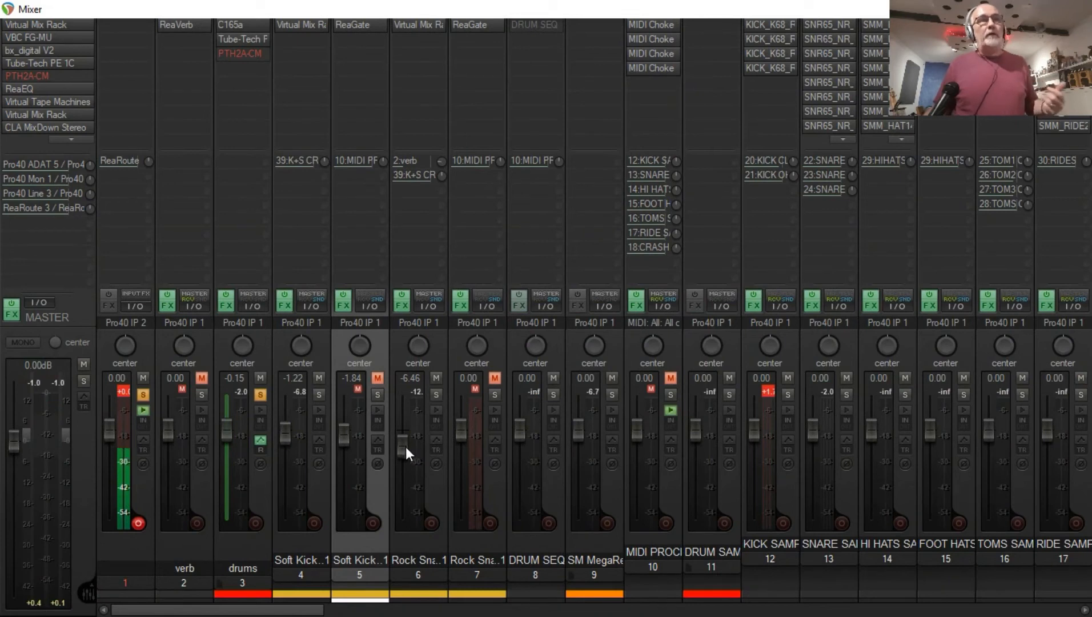
Pull the Rock Snare track 6 fader back down to about -27.0 dB.
drag(402, 442, 402, 484)
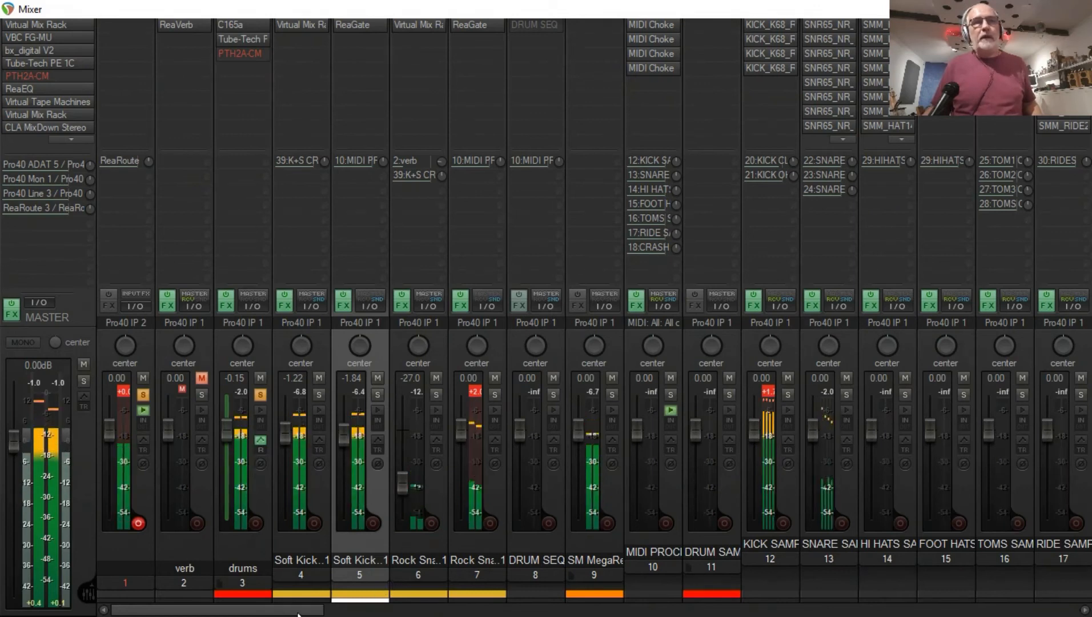
scroll(right, 3)
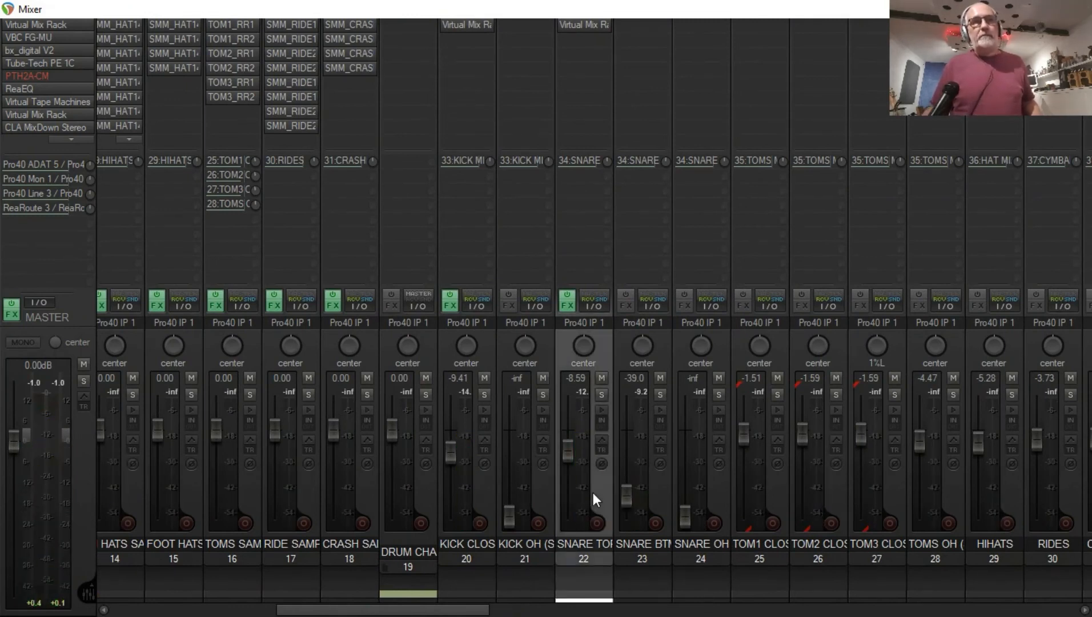
mouse_move(621, 509)
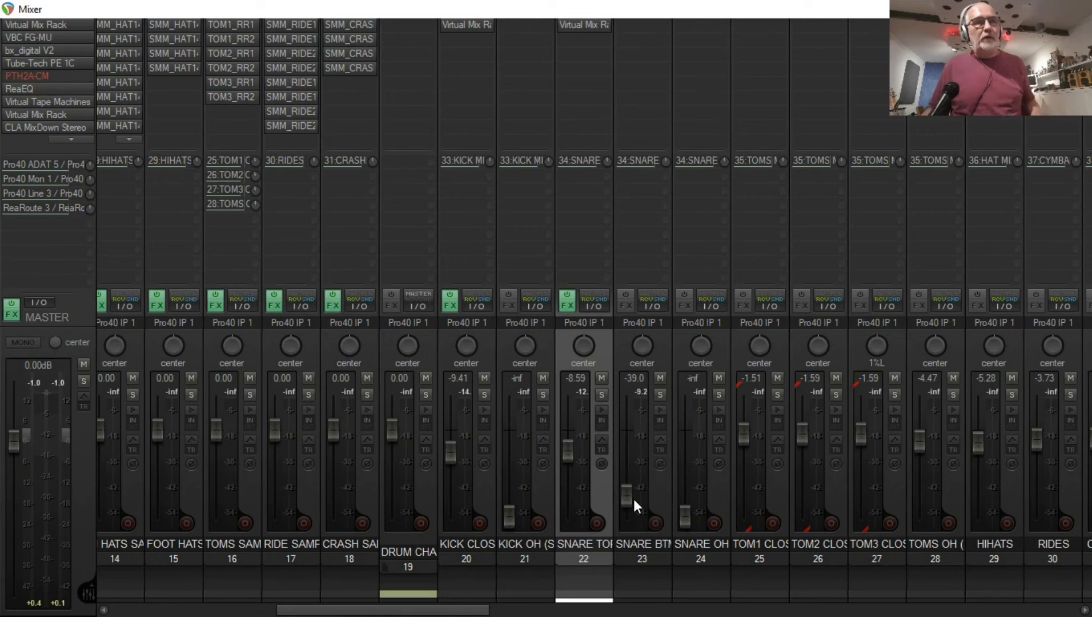
mouse_move(718, 496)
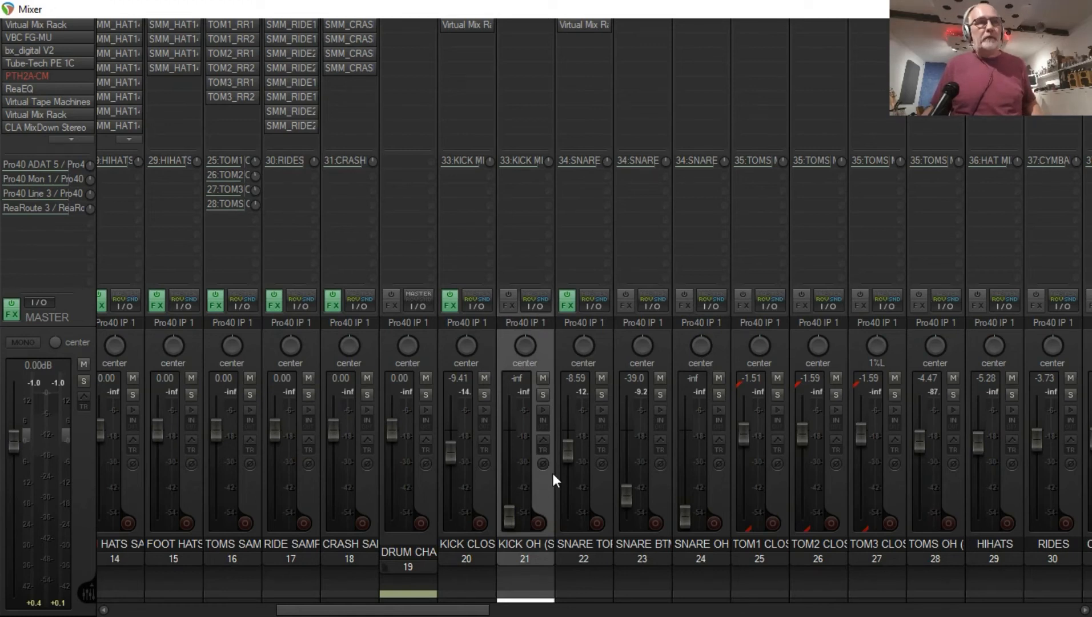
mouse_move(532, 452)
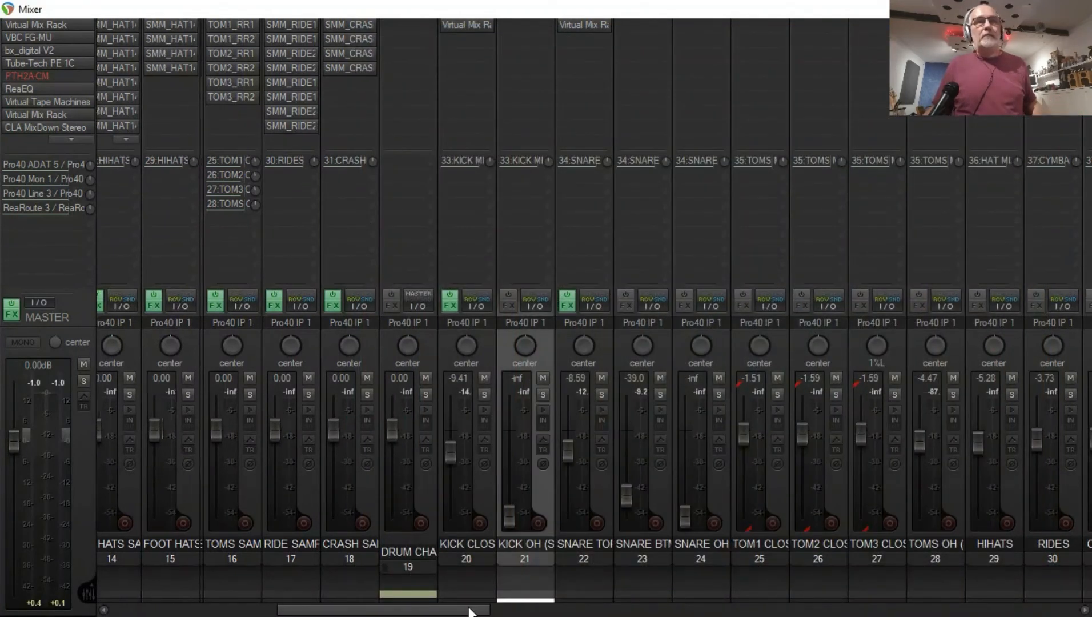
scroll(right, 3)
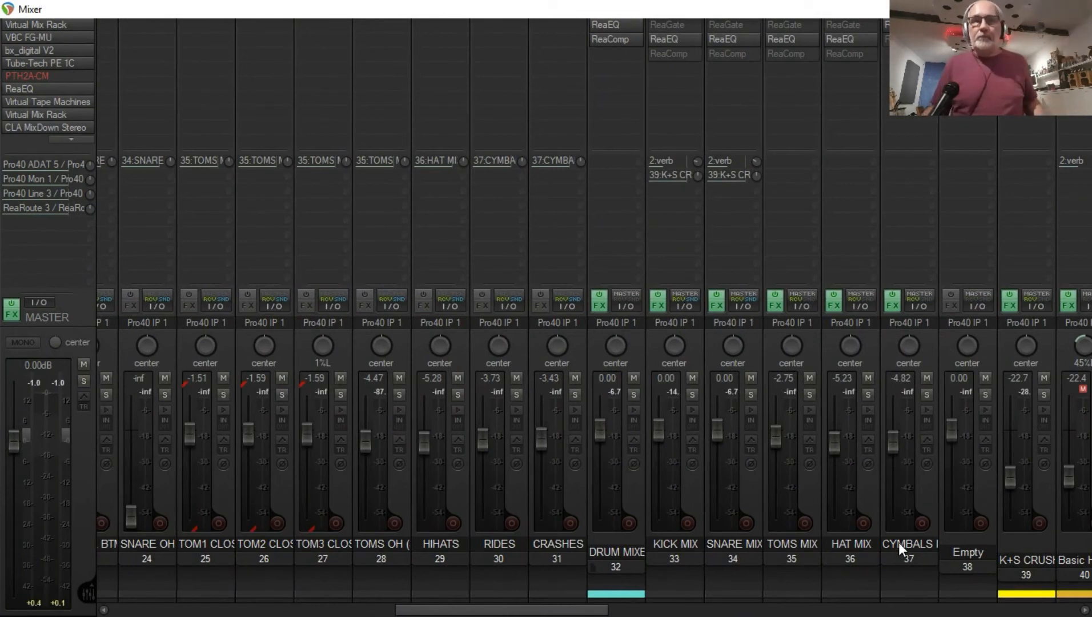
scroll(left, 3)
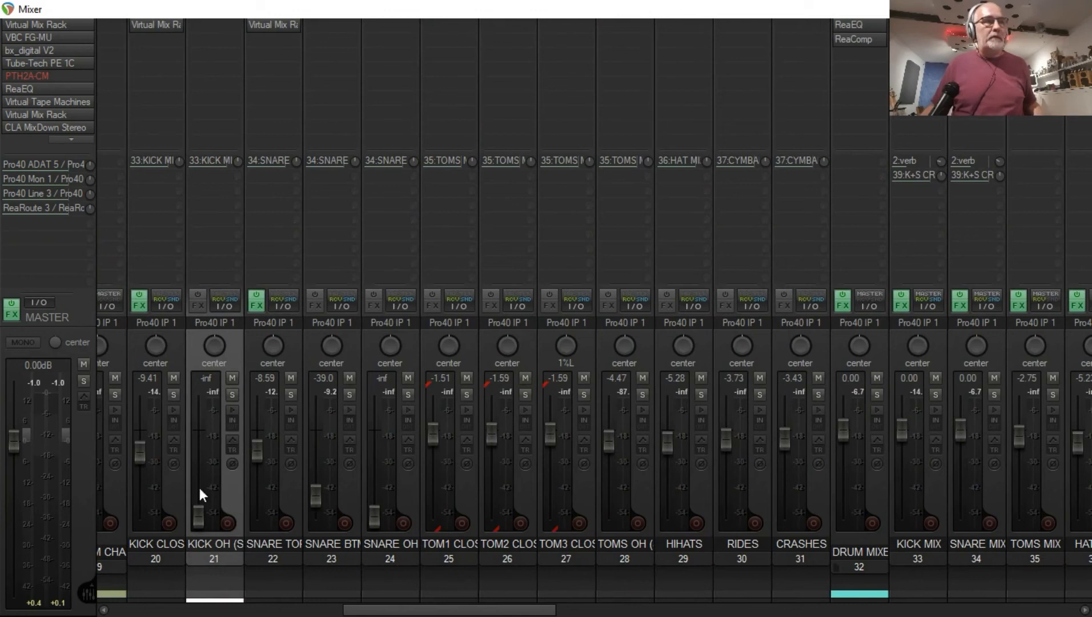
click(272, 487)
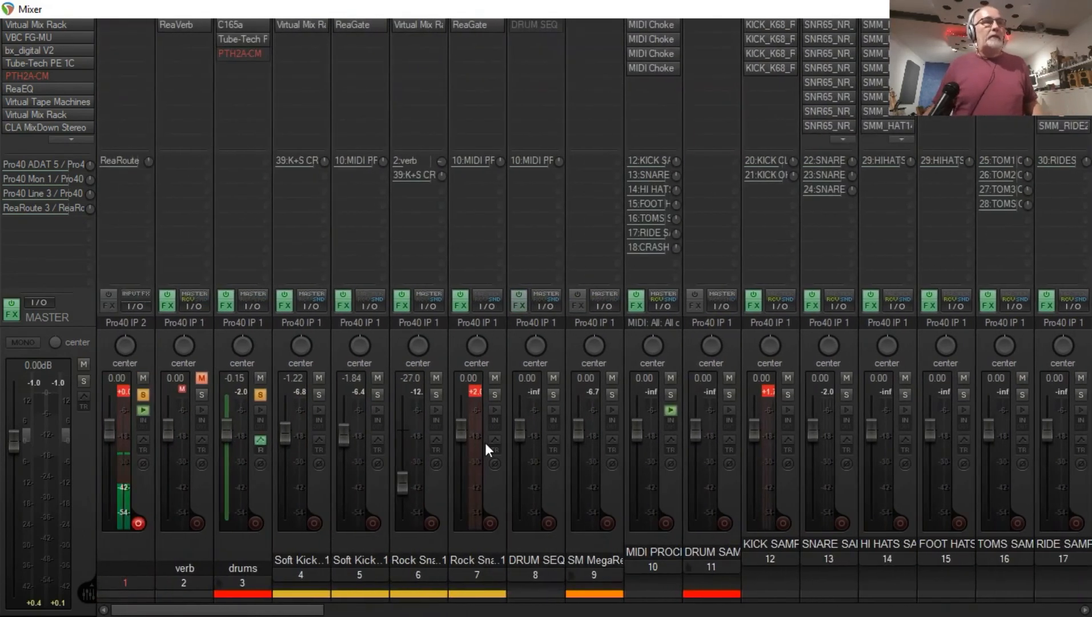
mouse_move(472, 481)
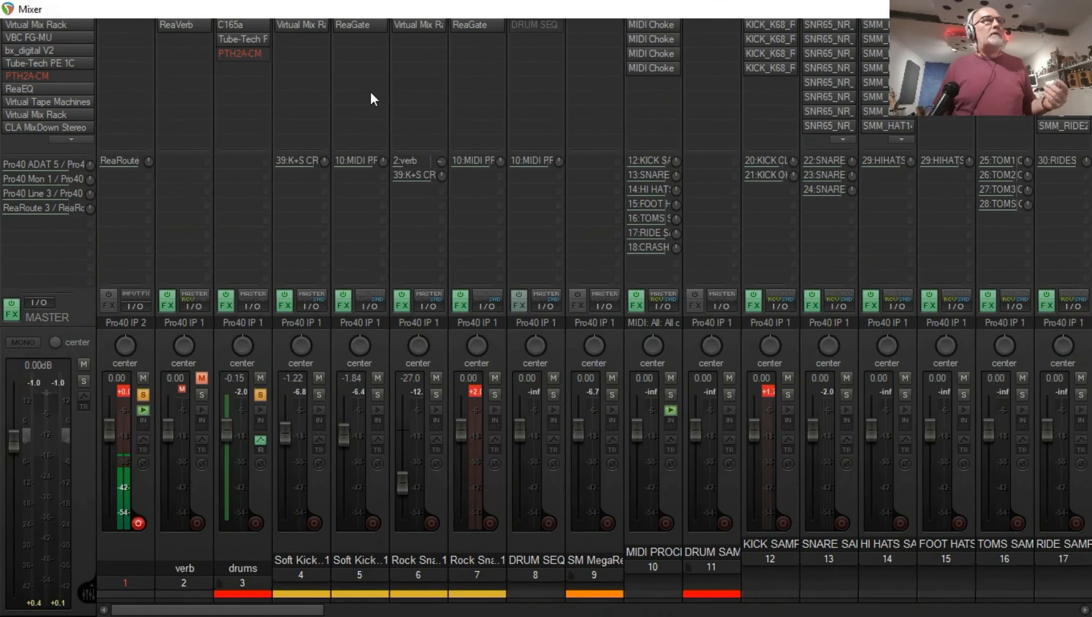
mouse_move(369, 39)
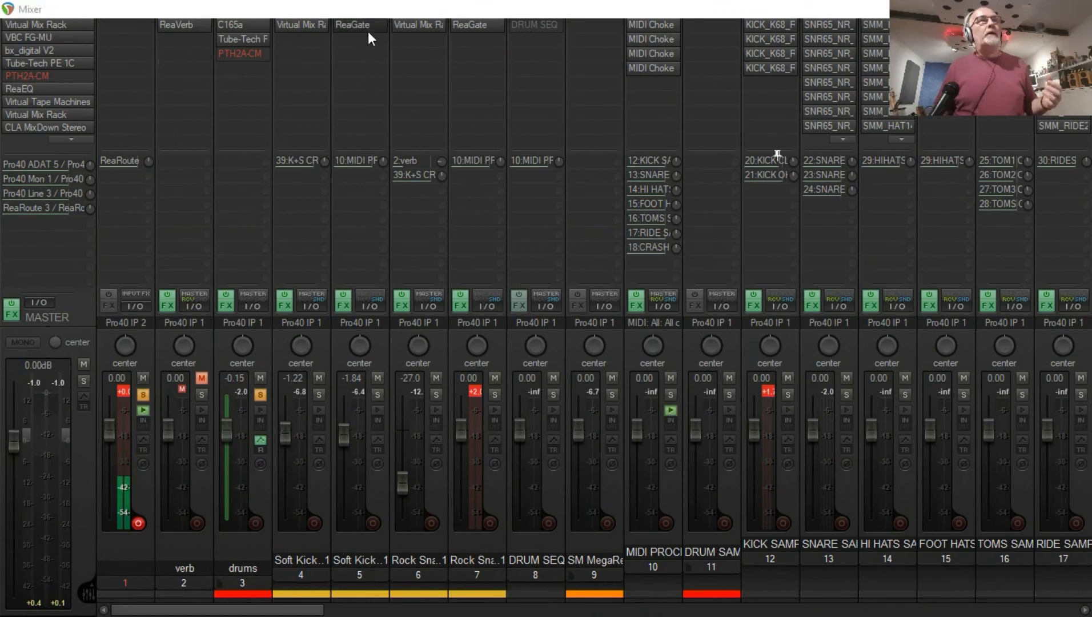
Reopen track 5's ReaGate showing MIDI note 36 sent on open, then close it.
click(359, 25)
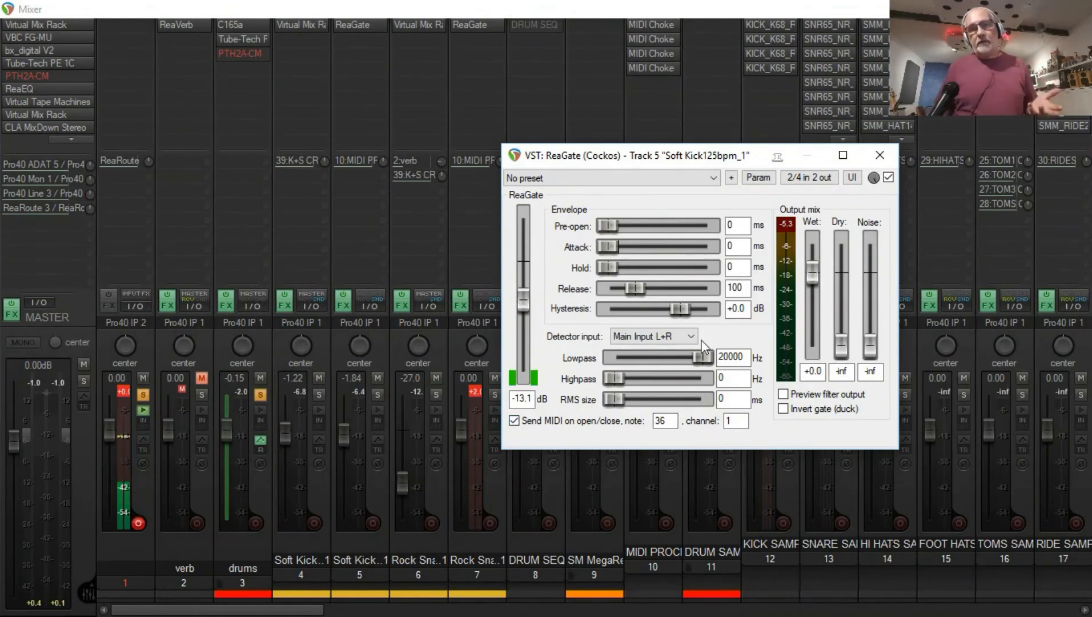
click(879, 155)
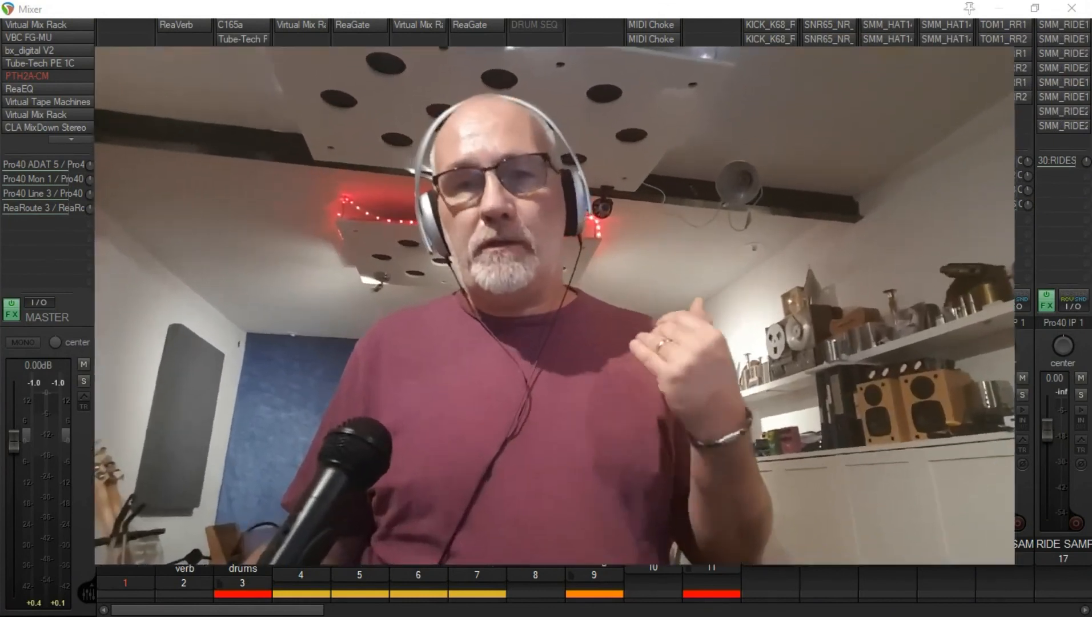